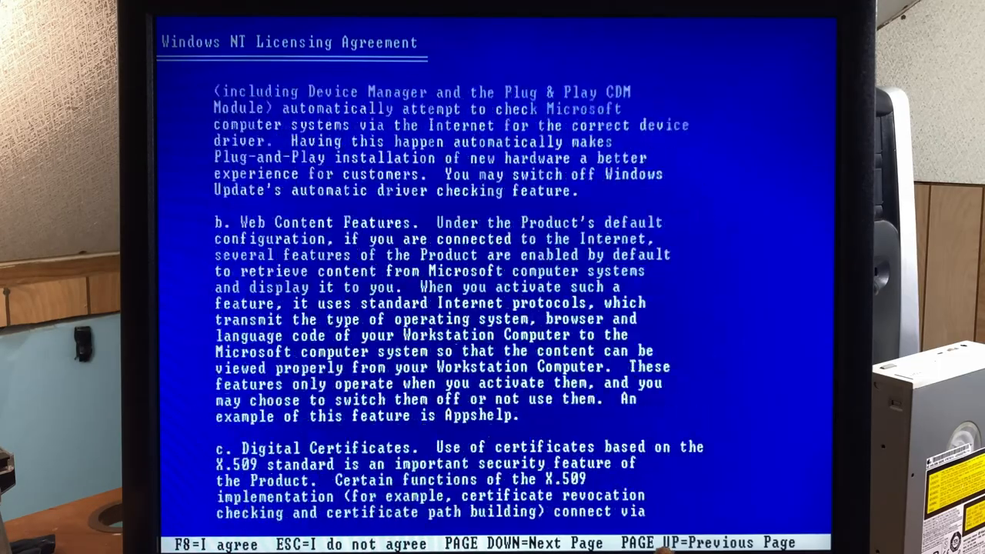
Step: Agree with F8, create a partition on the unpartitioned space and format it as NTFS
key(f8)
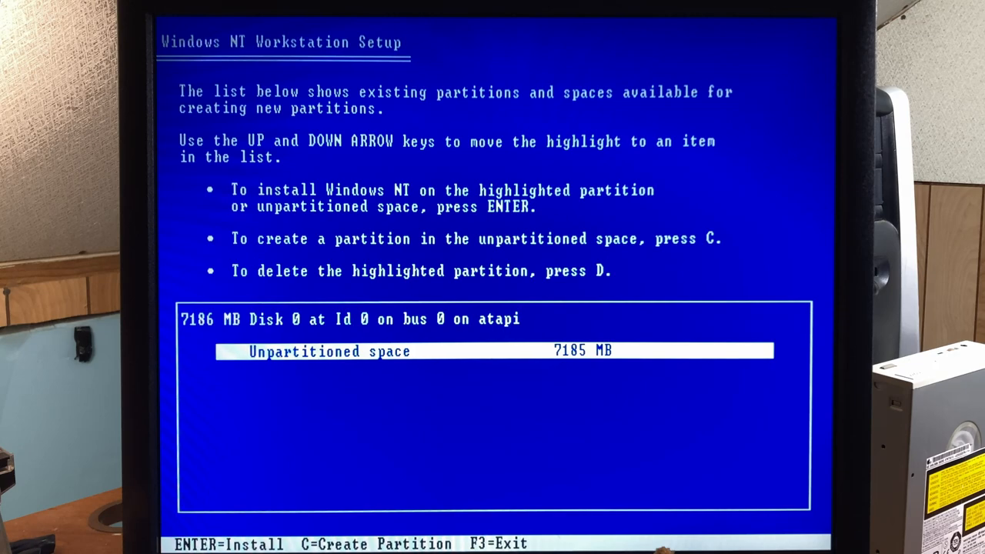
key(enter)
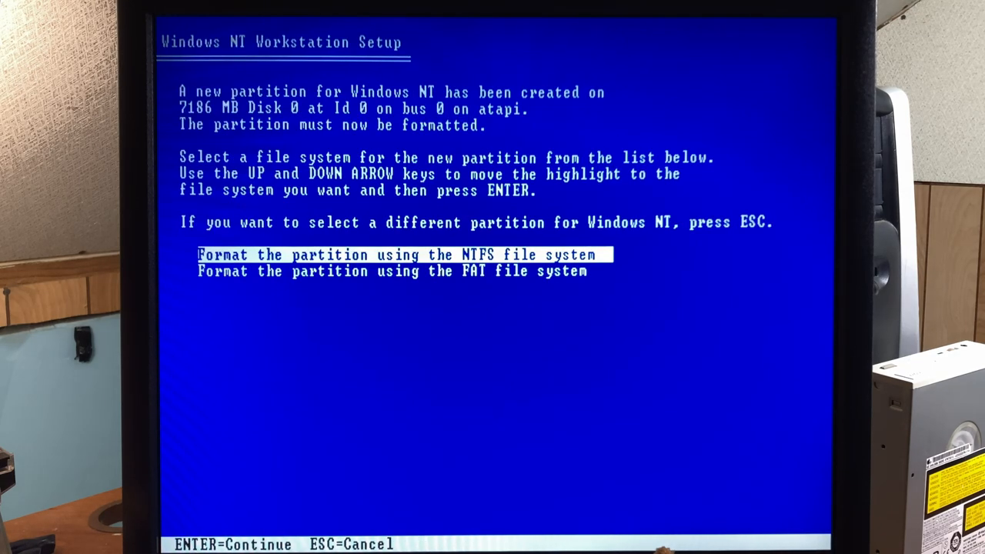
key(enter)
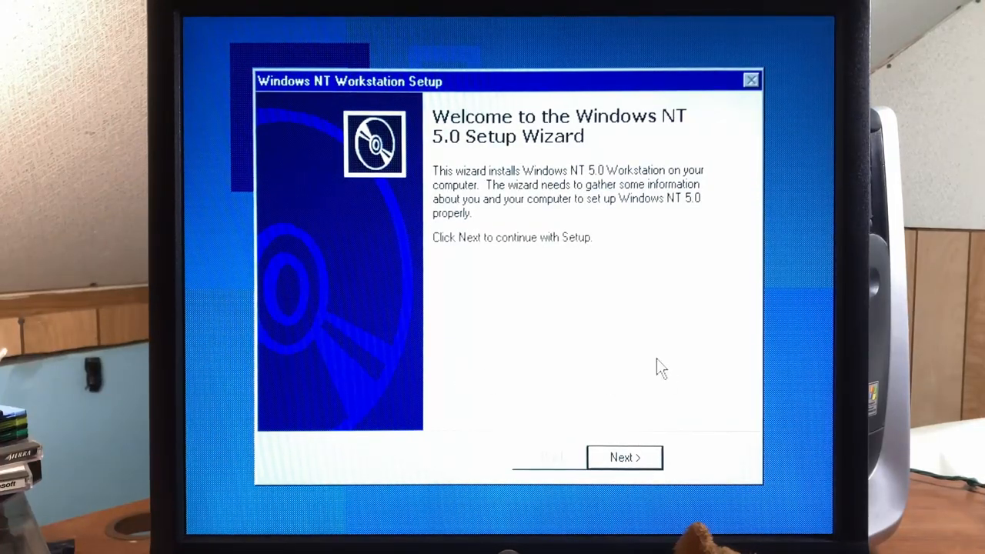
Step: Advance past the welcome and Date and Time pages keeping Eastern Time, then finish setup
click(624, 457)
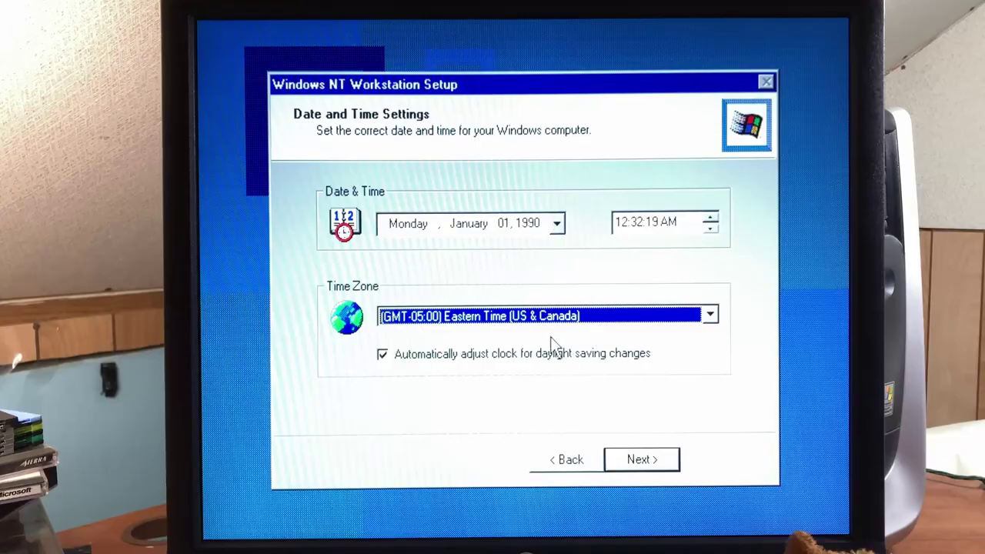
click(642, 458)
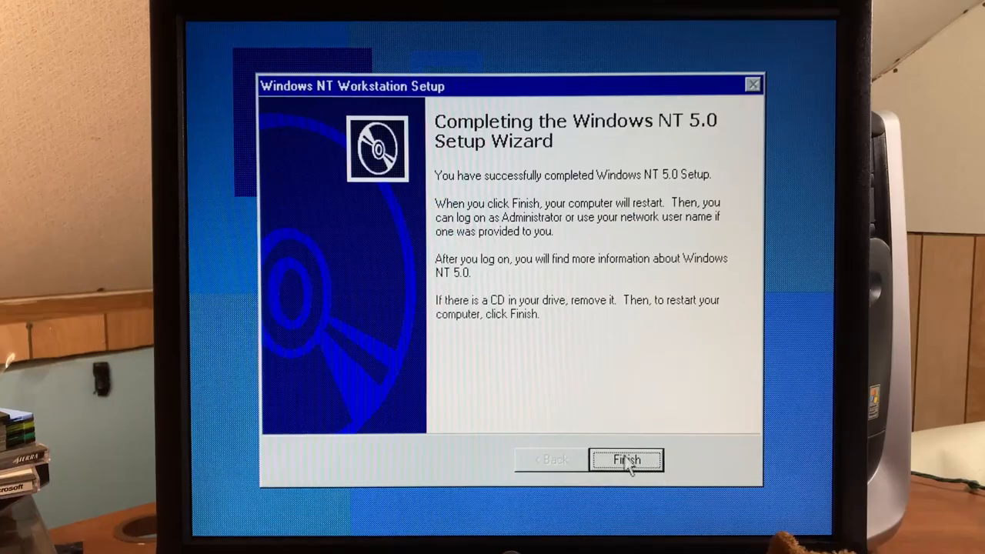
click(631, 458)
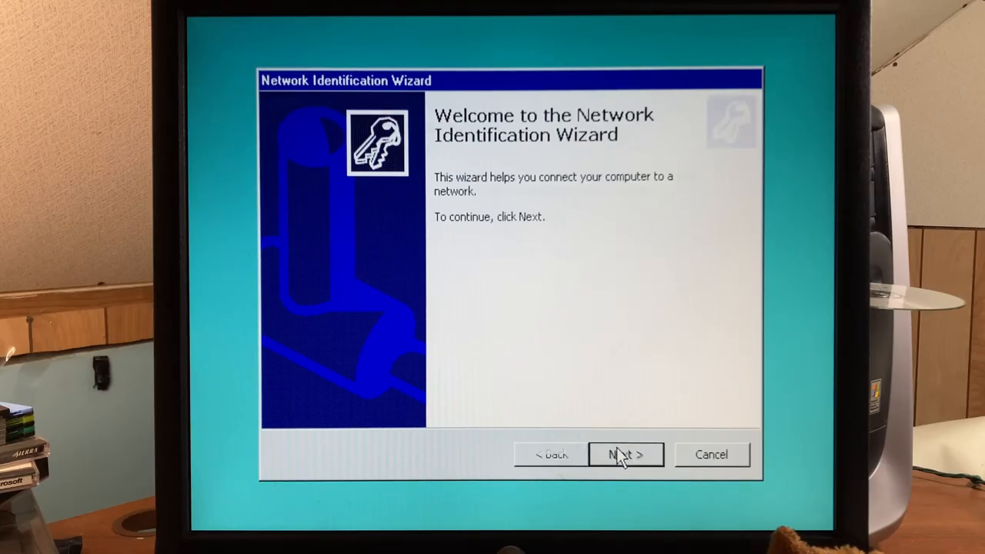
Step: Keep 'Windows always assumes the following user', enter a password and finish the wizard
click(625, 454)
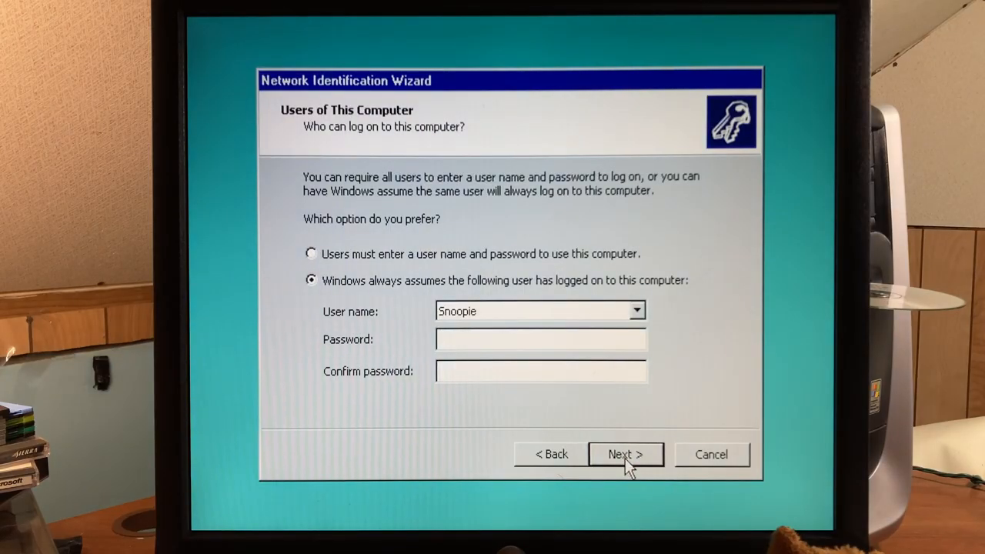
mouse_move(489, 261)
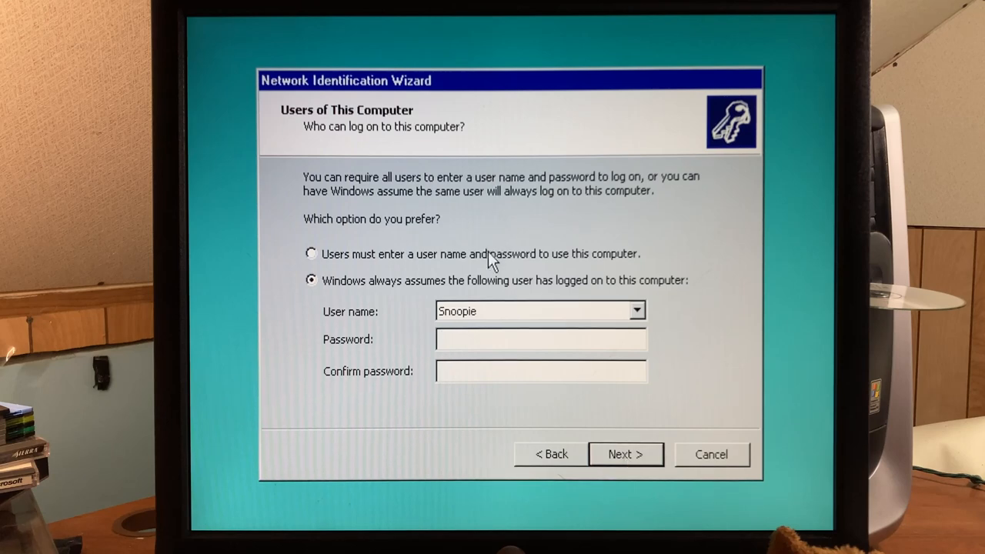
click(539, 340)
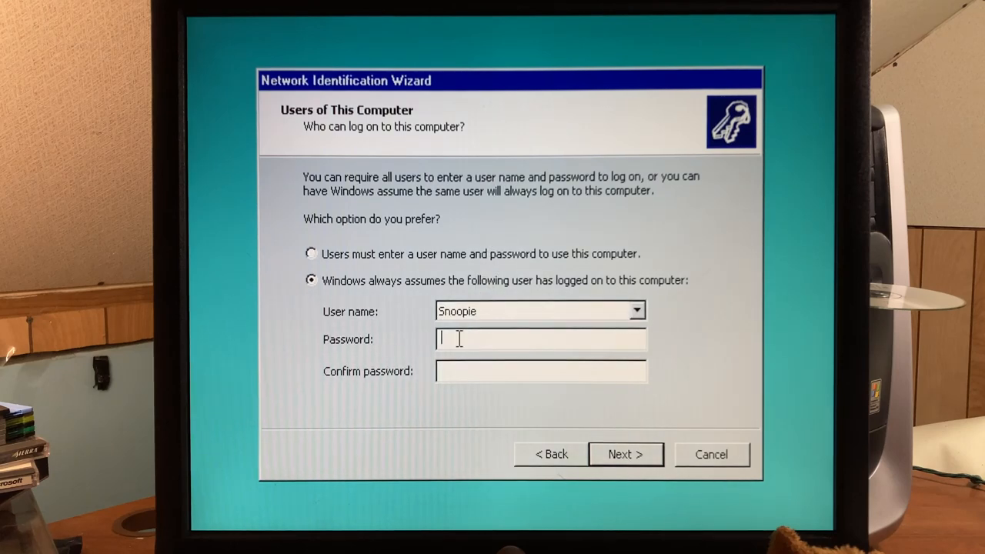
text(***)
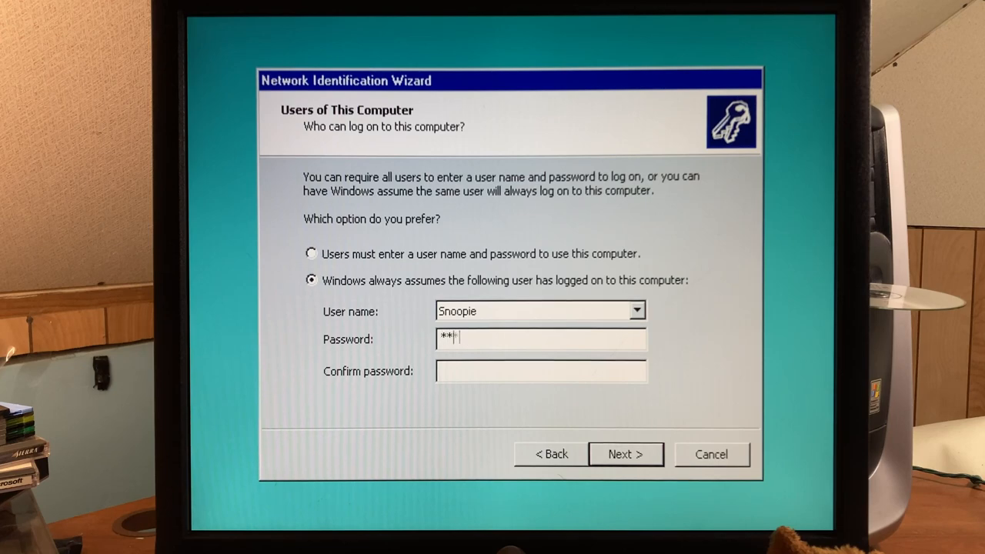
click(625, 454)
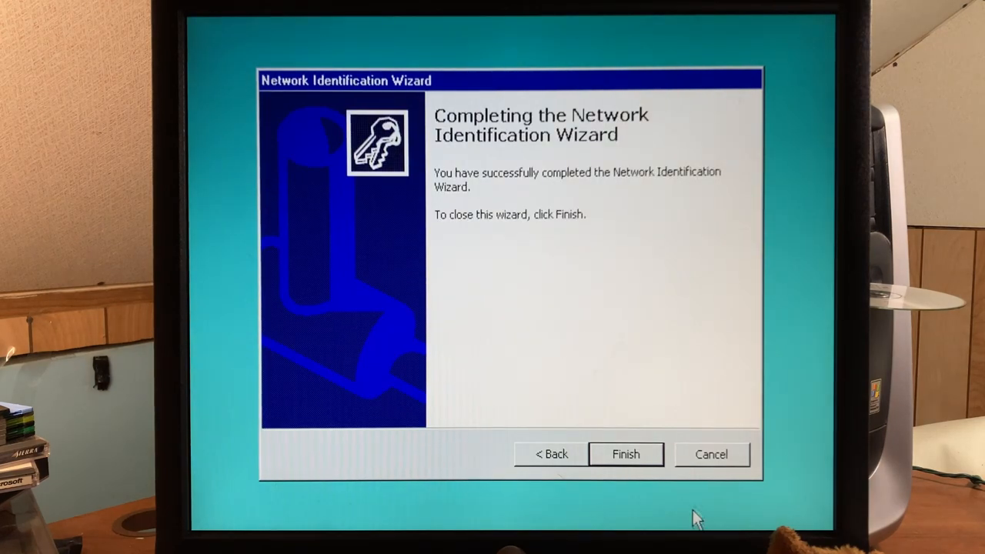
click(625, 454)
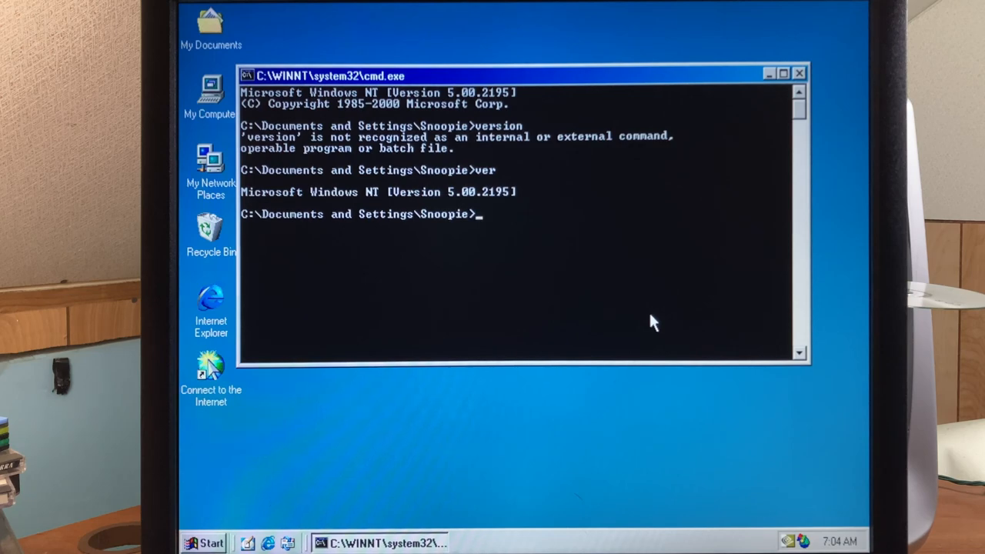
Step: Run winver to see Windows NT 5.0 Build 2195 Service Pack 4, then dismiss it
text(wi)
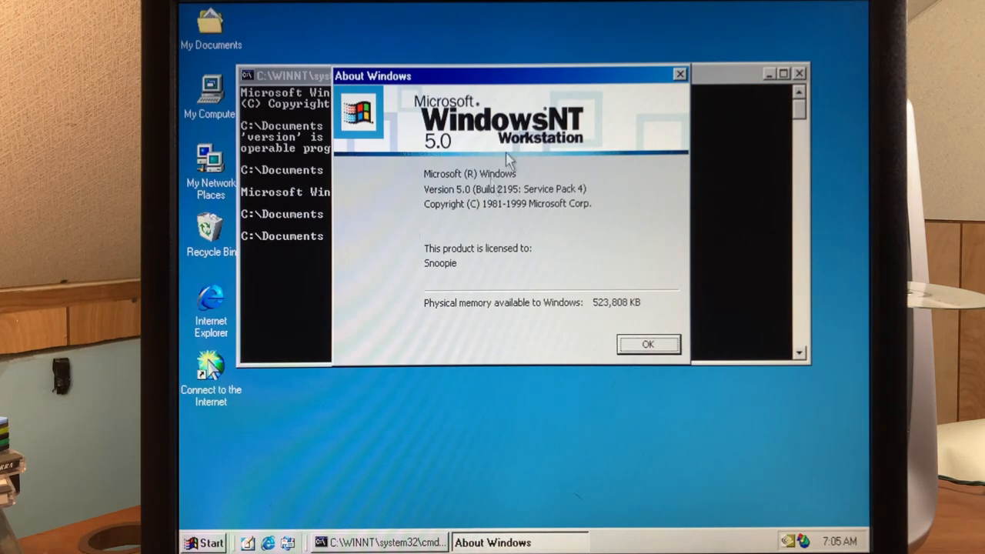
mouse_move(559, 280)
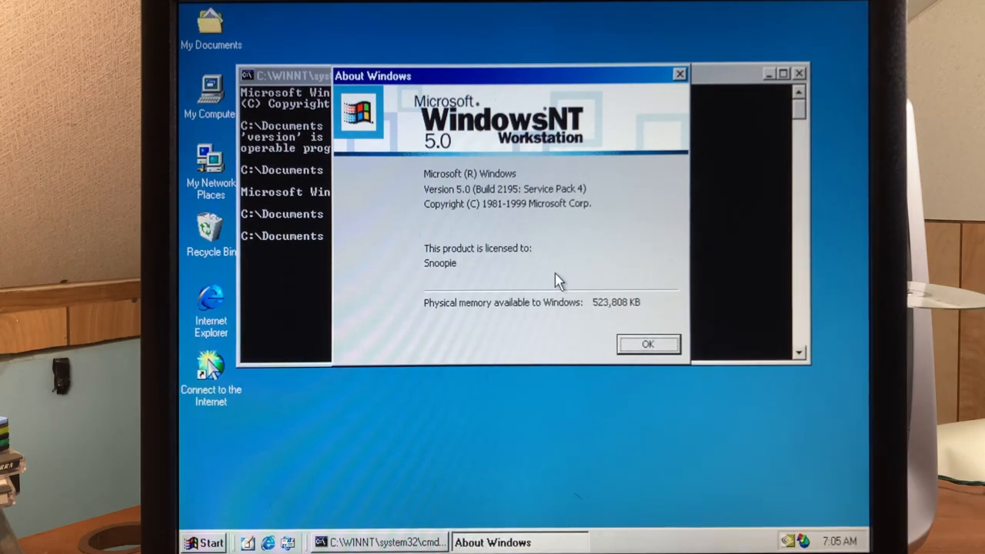
mouse_move(535, 194)
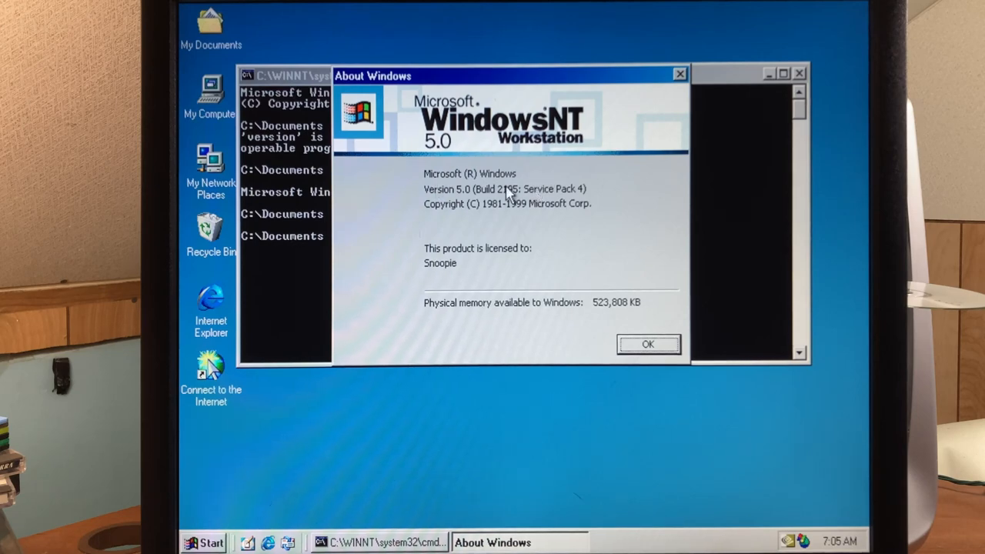
mouse_move(502, 225)
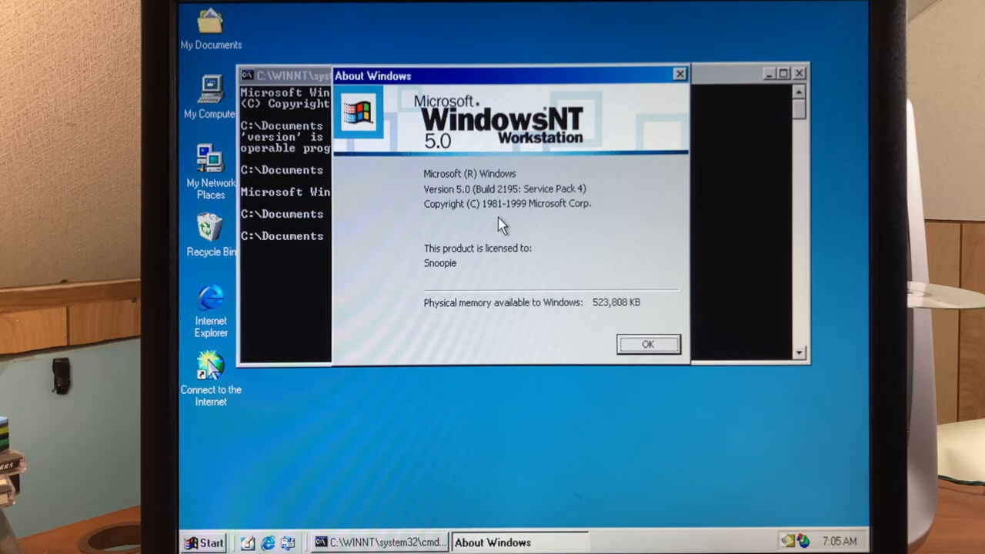
click(649, 345)
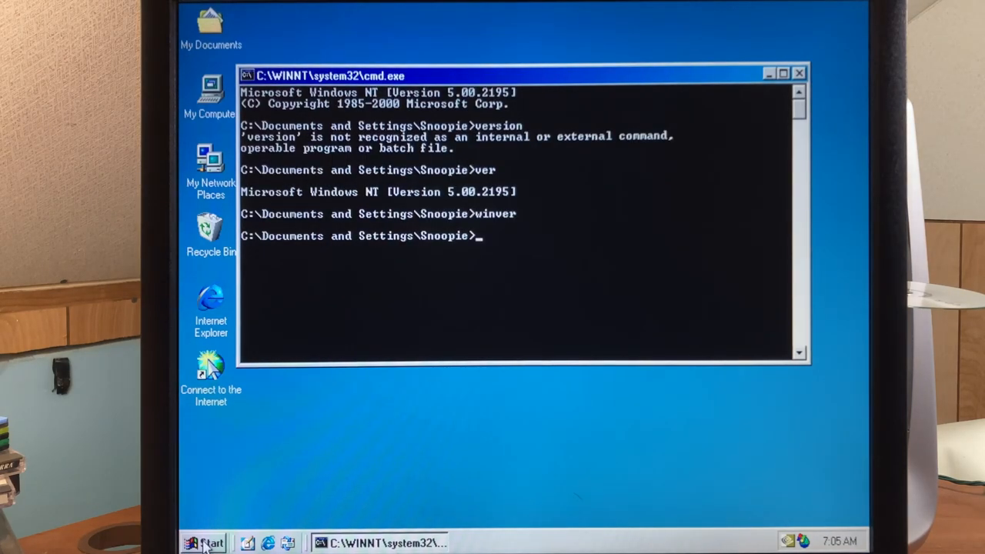
click(203, 542)
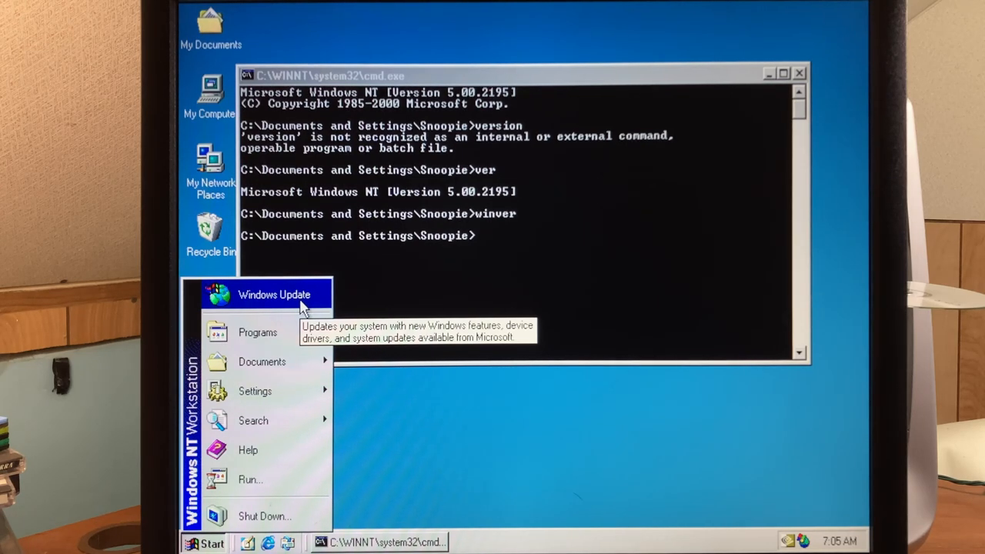
Step: Launch Windows Update, scroll the Legacy Update page to Install Legacy Update, then close it
click(274, 294)
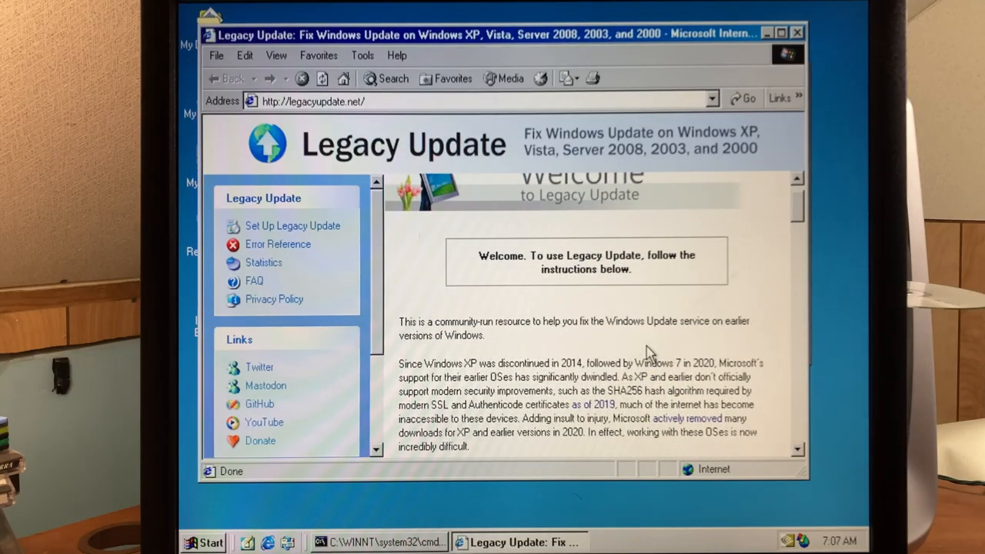
scroll(down, 3)
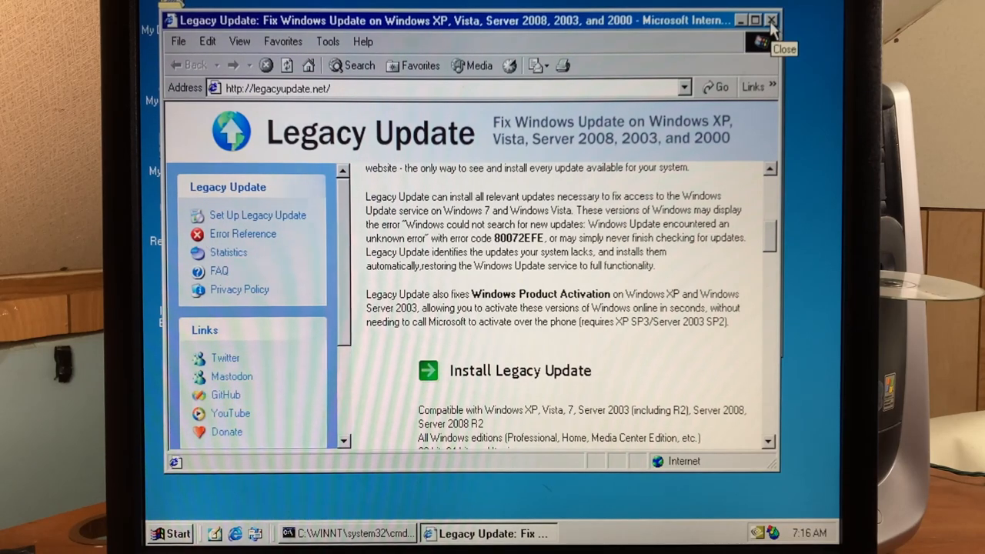
click(771, 22)
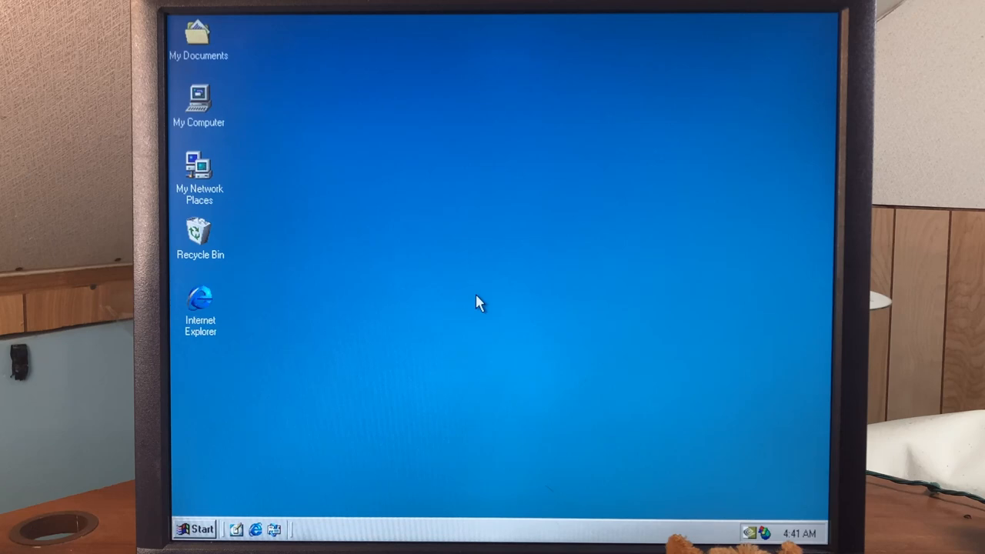
Step: Reach the Display settings from Control Panel and preview Boiling Point and Coffee Bean wallpapers
click(199, 527)
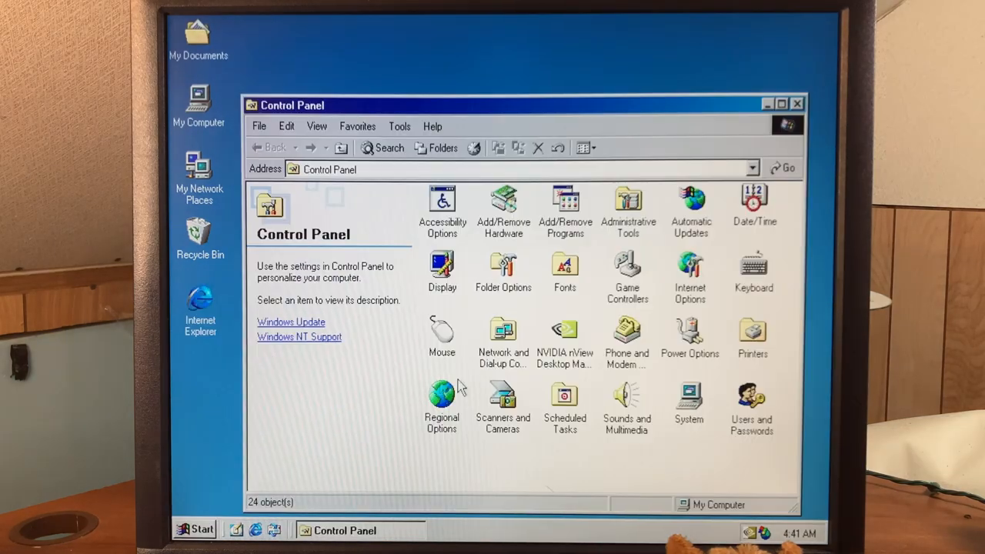
double_click(442, 265)
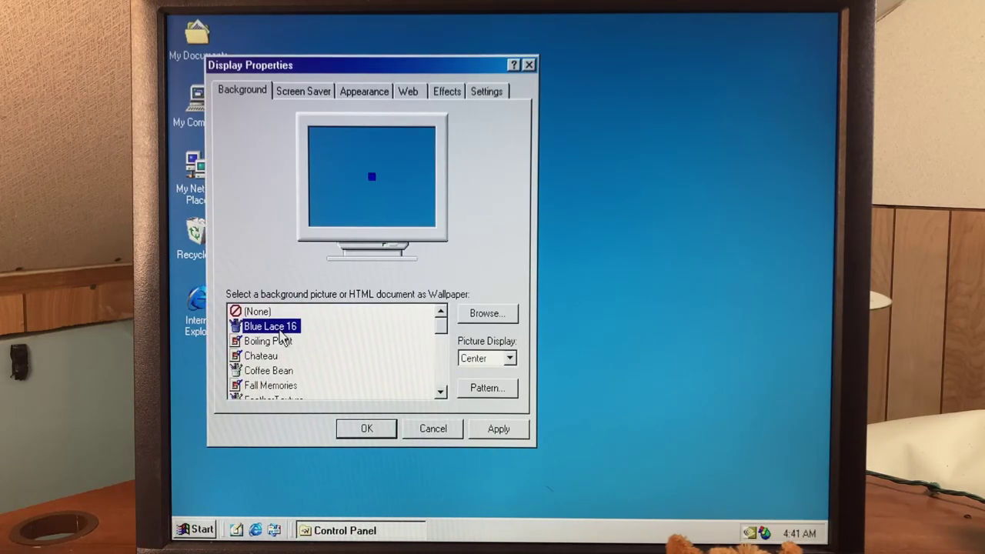
click(267, 340)
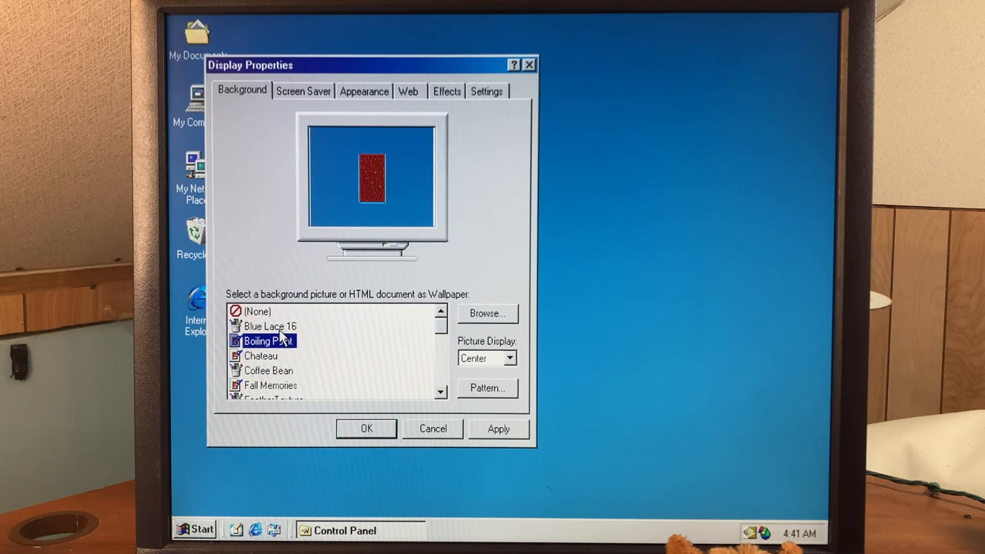
click(268, 369)
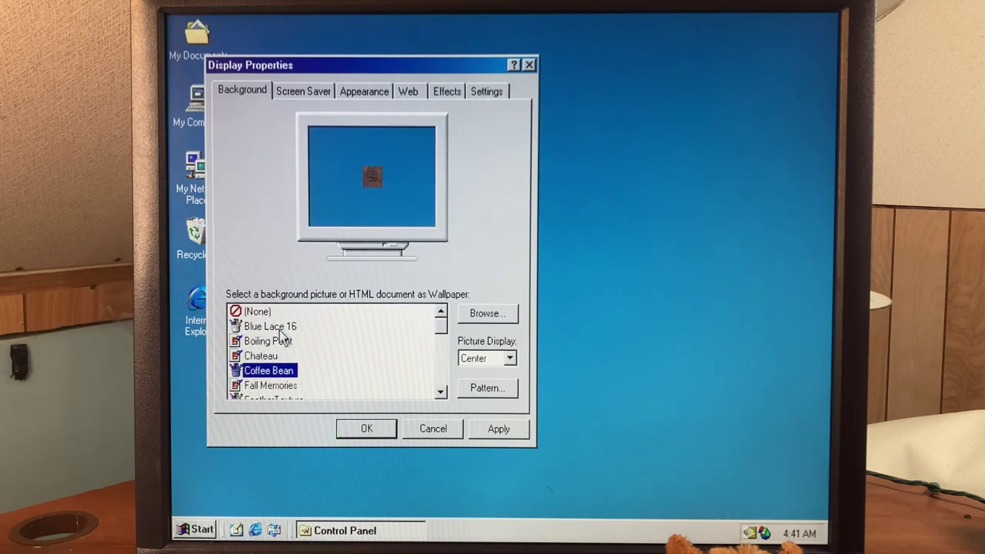
Step: Preview Gold Petals and end on the Windows NT wallpaper
click(271, 384)
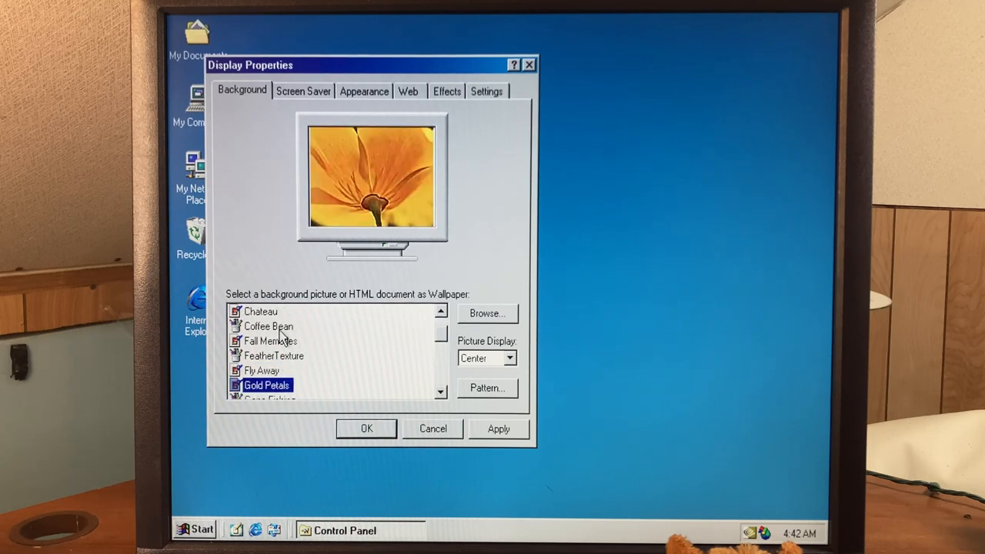
click(270, 385)
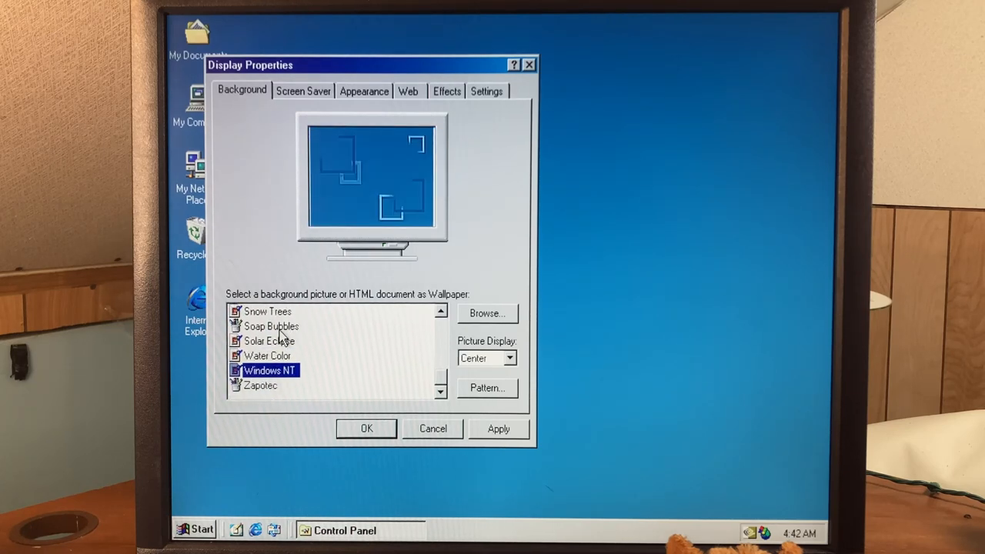
click(367, 427)
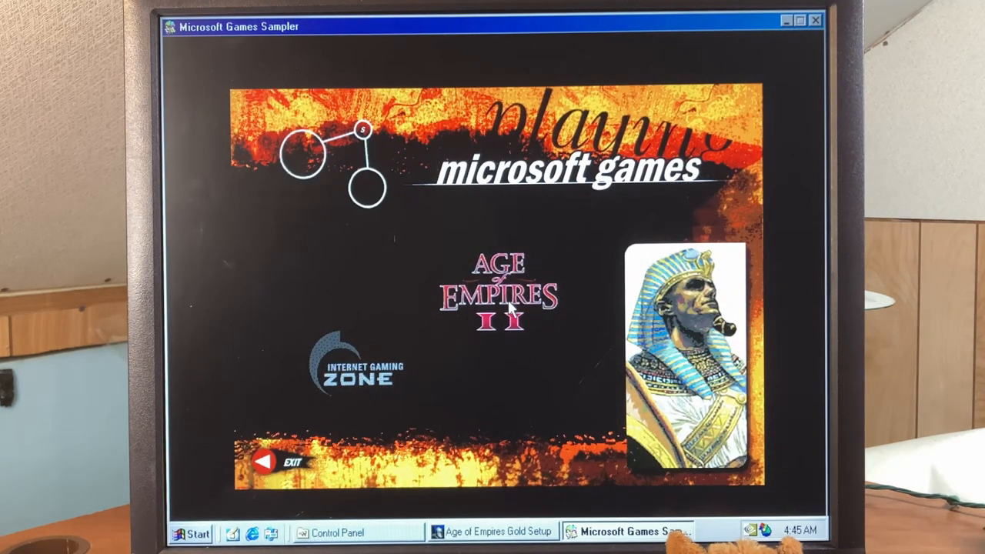
Step: View the Age of Empires II demo from the sampler and close it with OK
click(498, 300)
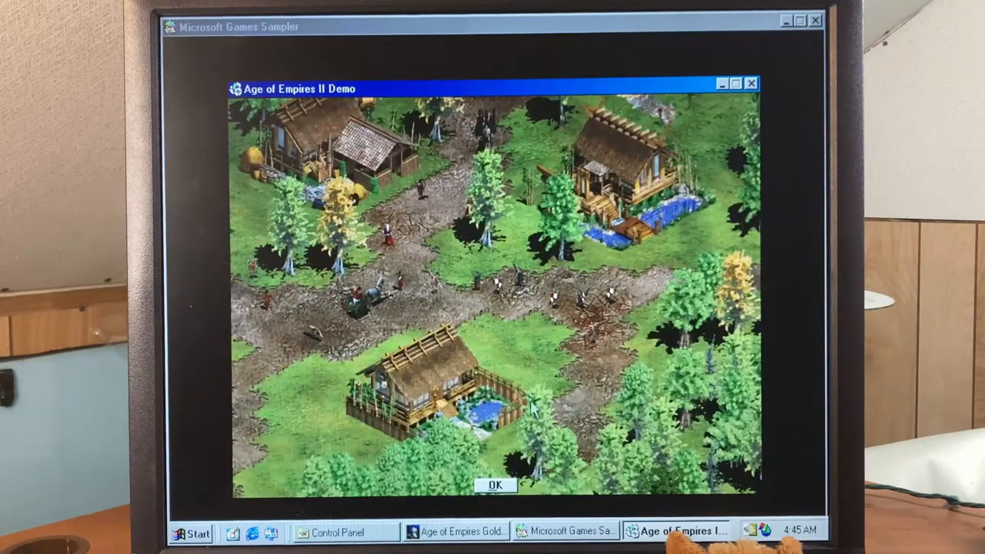
click(499, 483)
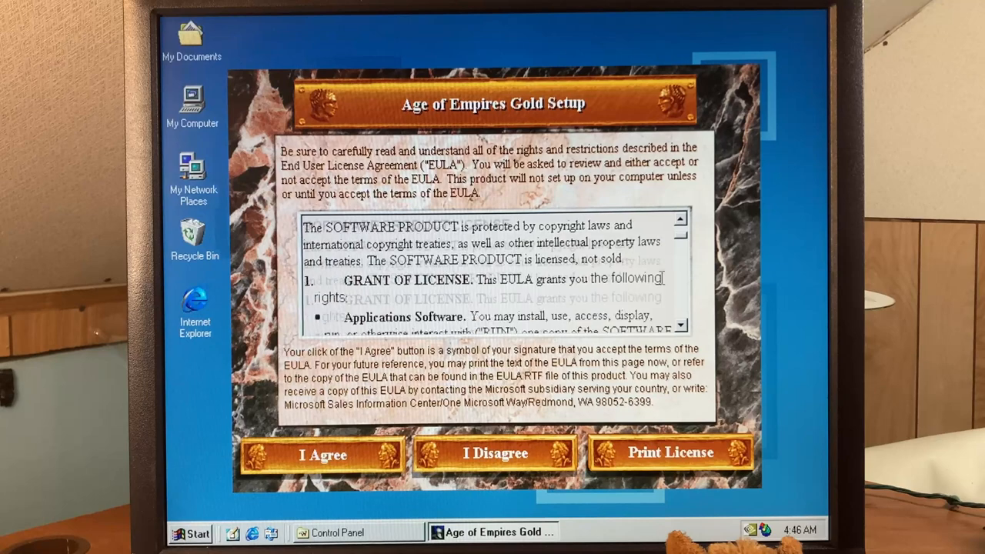
Step: Scroll through the Age of Empires Gold EULA and agree to it
scroll(down, 3)
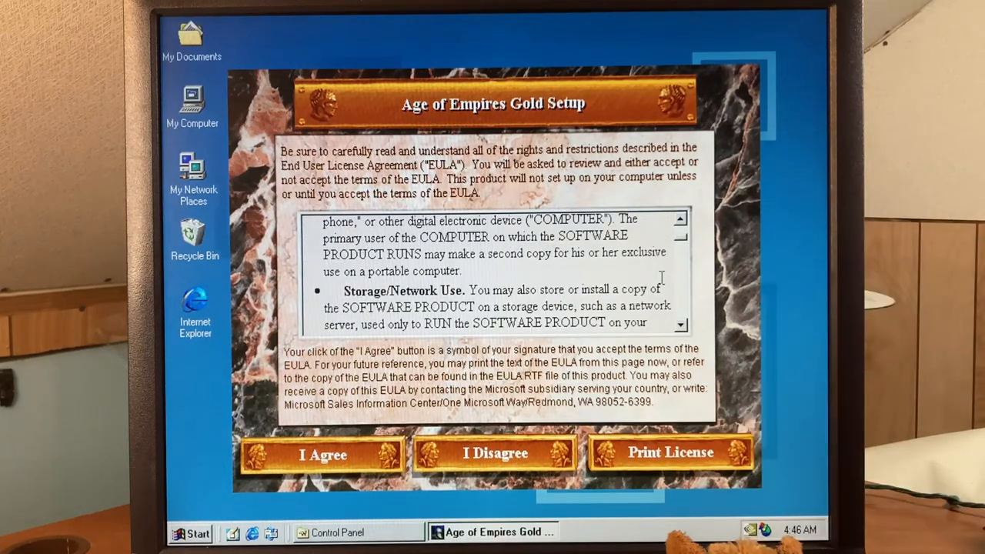
mouse_move(683, 240)
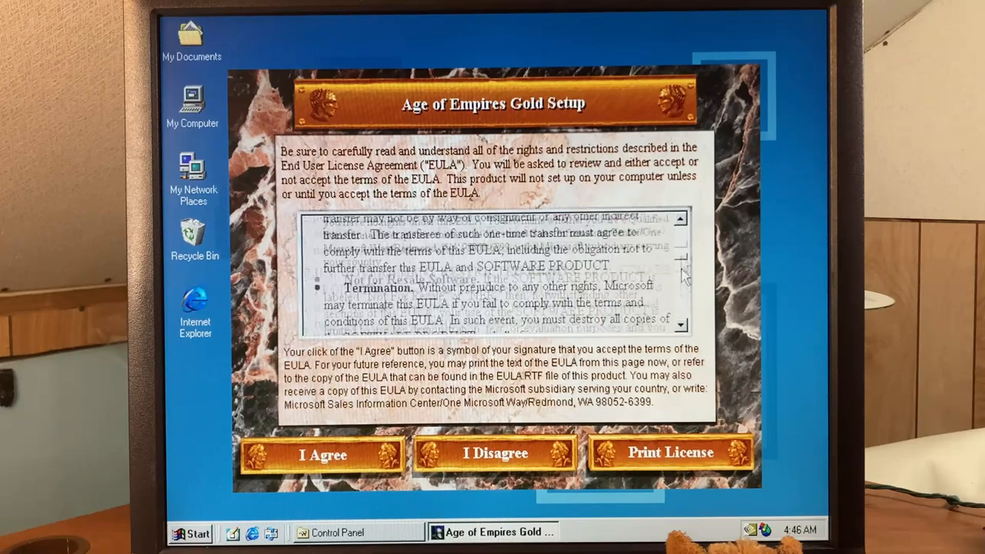
click(320, 454)
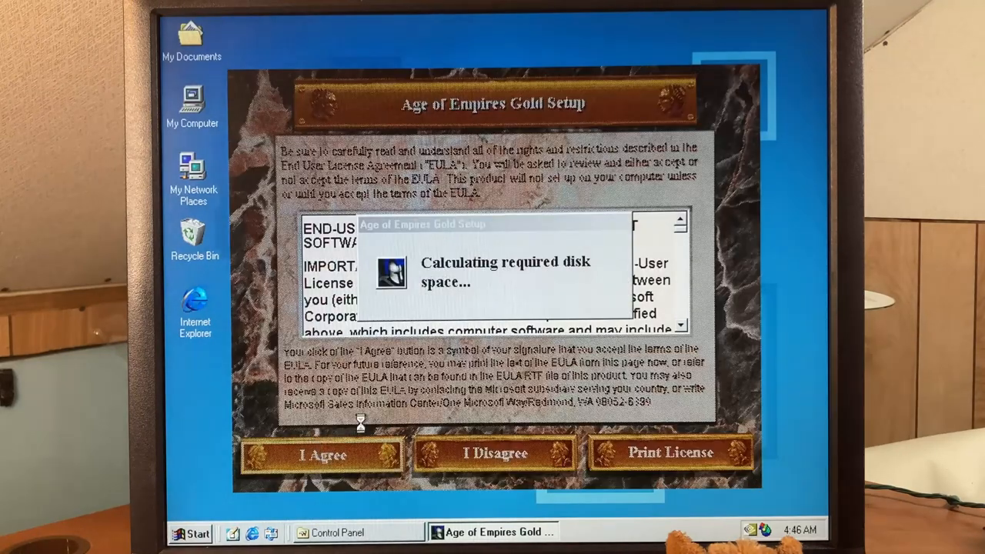
click(317, 452)
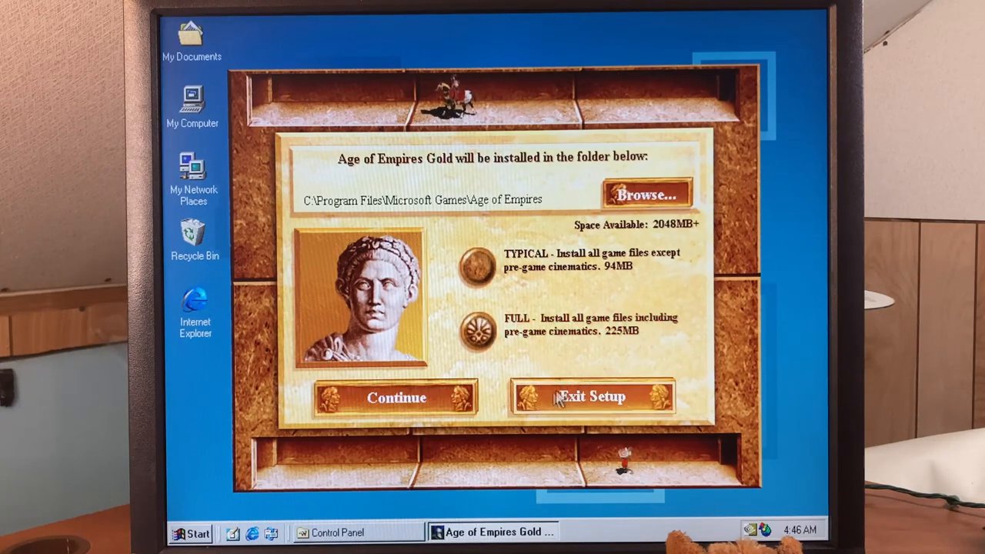
Step: Install into C:\Program Files\Microsoft Games\Age of Empires, creating the folder and adding desktop icons
click(397, 397)
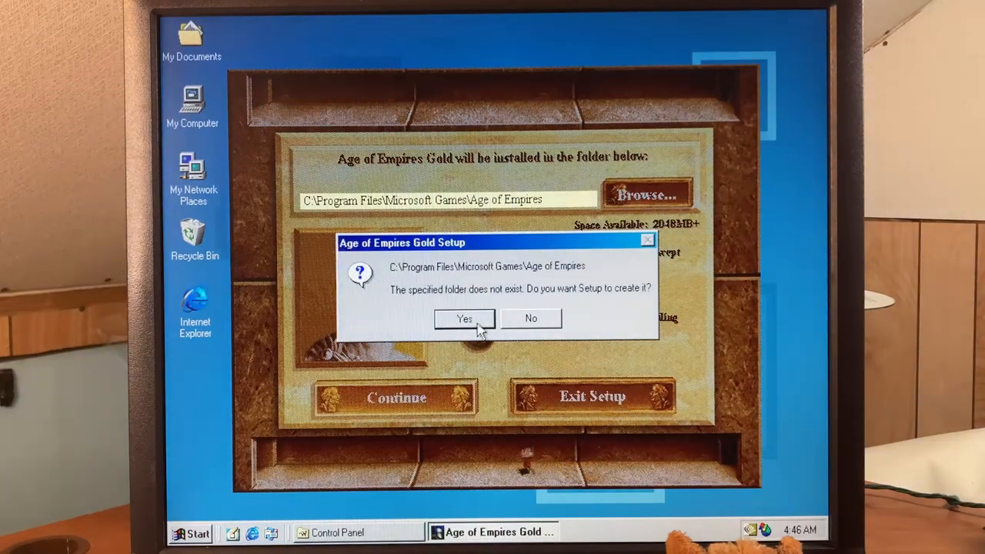
click(465, 319)
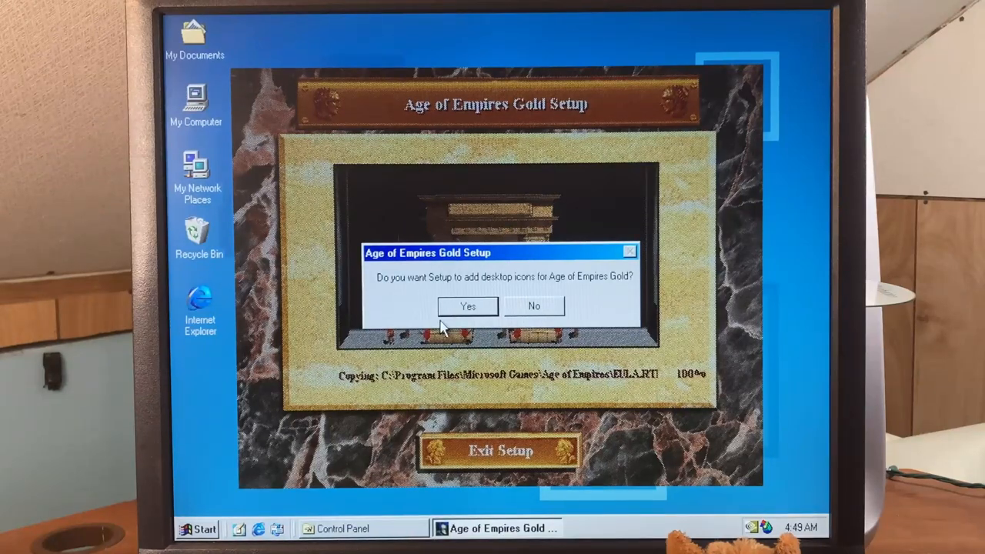
click(468, 307)
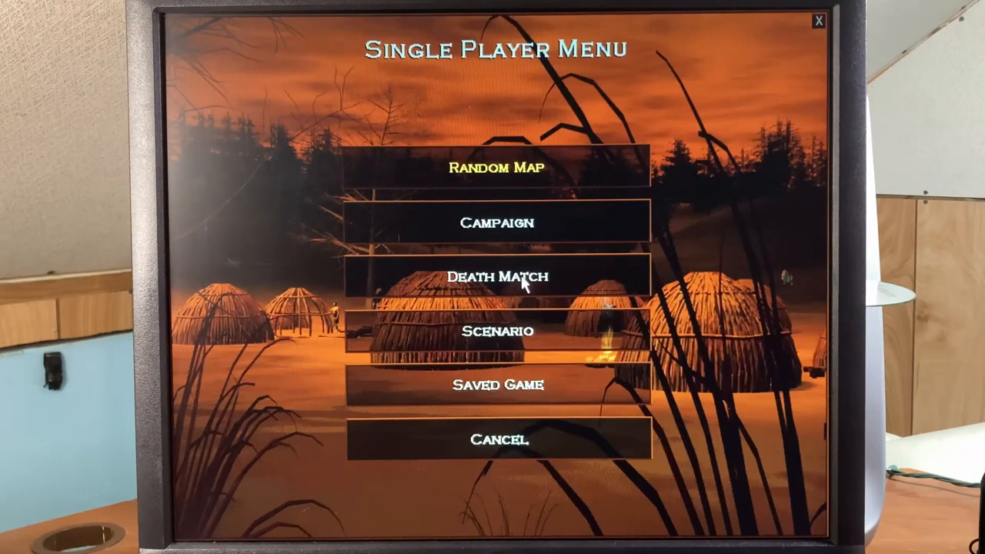
Step: Choose Death Match in the Single Player Menu and start the four-player Highland game
click(497, 277)
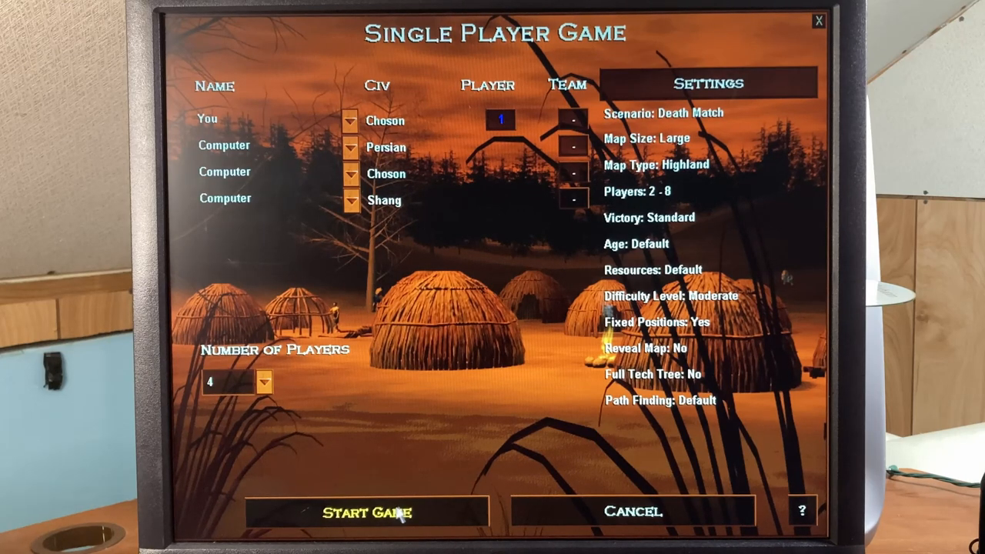
click(368, 509)
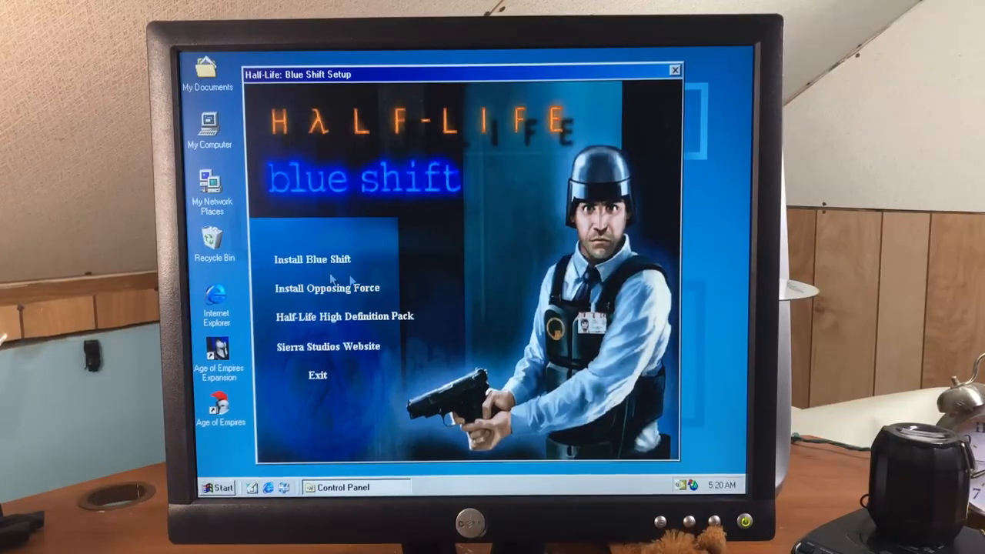
Step: Install Opposing Force with its desktop shortcut and handle the CD Key prompt
click(328, 288)
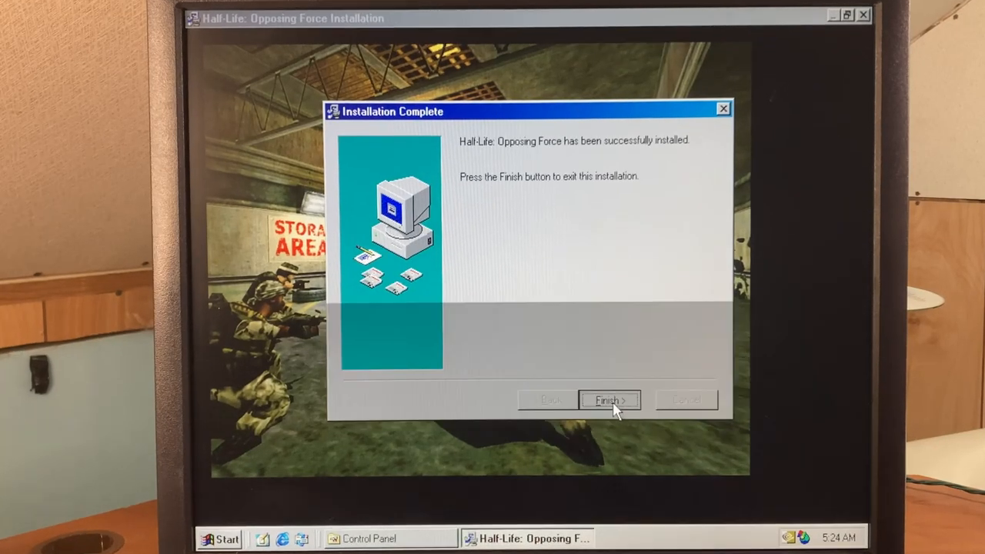
click(610, 400)
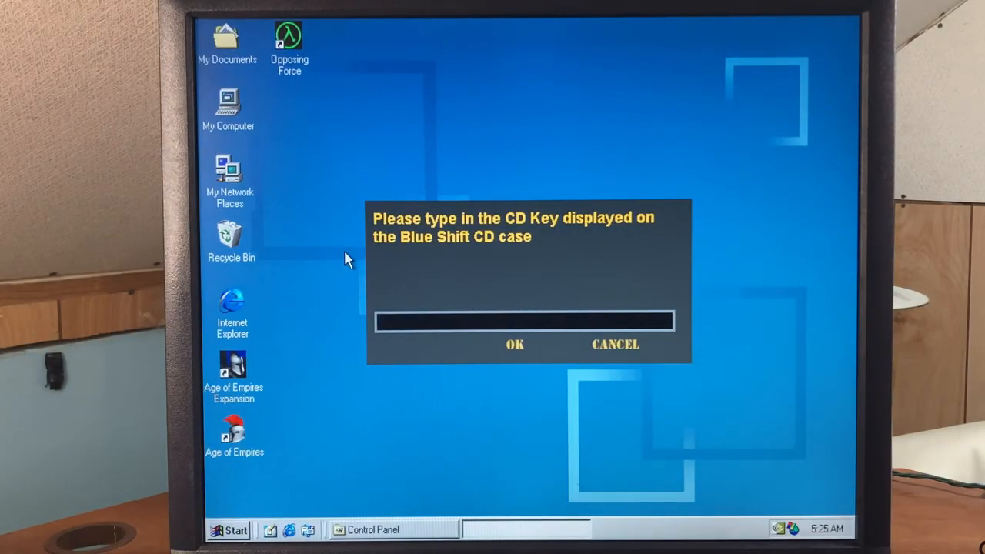
click(514, 345)
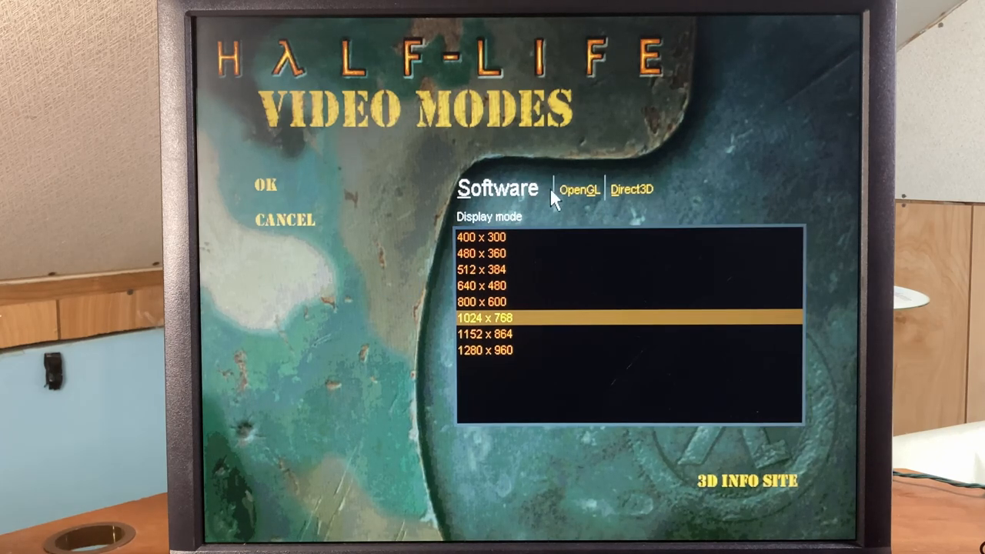
Step: Choose the Opposing Force renderer and resolution in Video Modes, then quit to the desktop
click(575, 191)
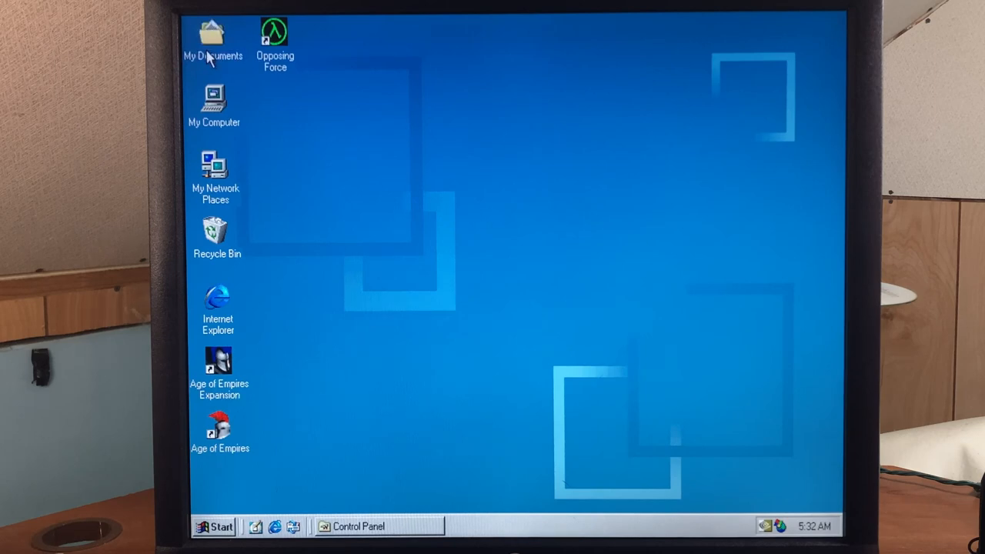
Step: Launch the pe-6u19-windows-i586-s Java installer from My Documents > WGEX 6
double_click(209, 34)
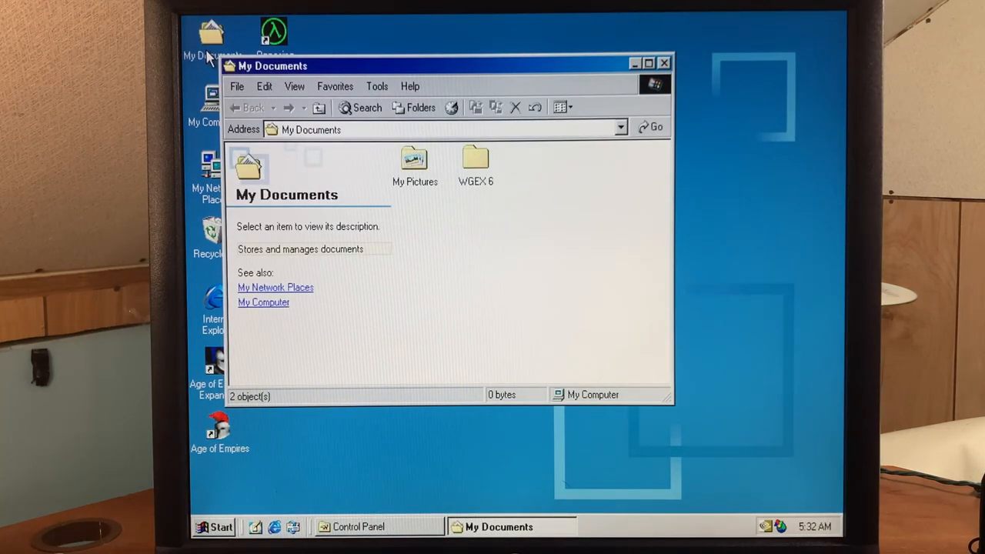
double_click(475, 157)
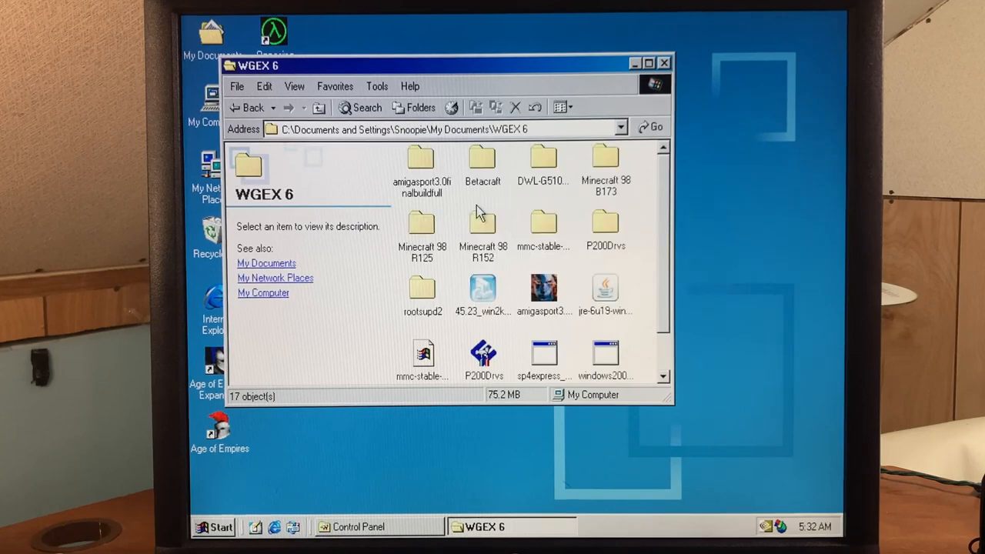
click(605, 246)
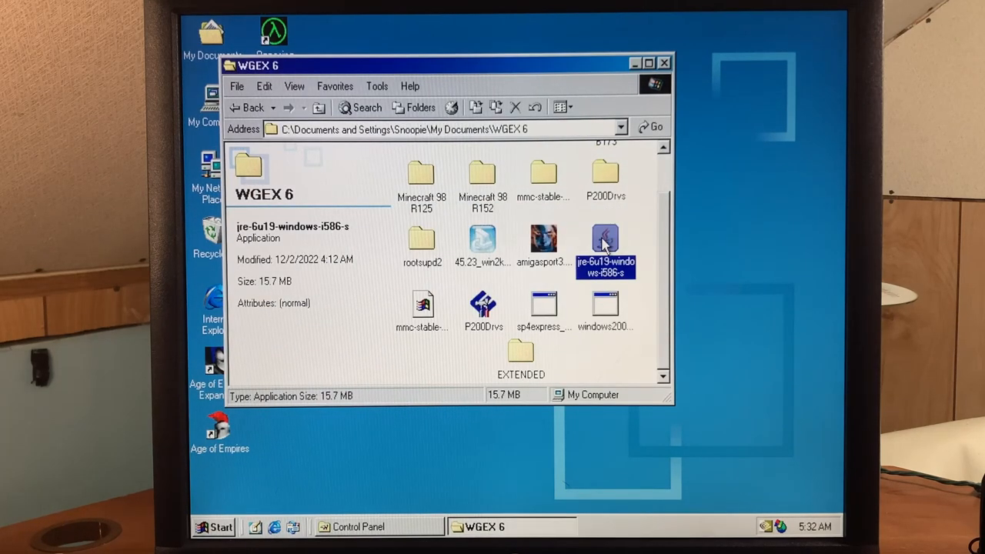
double_click(607, 236)
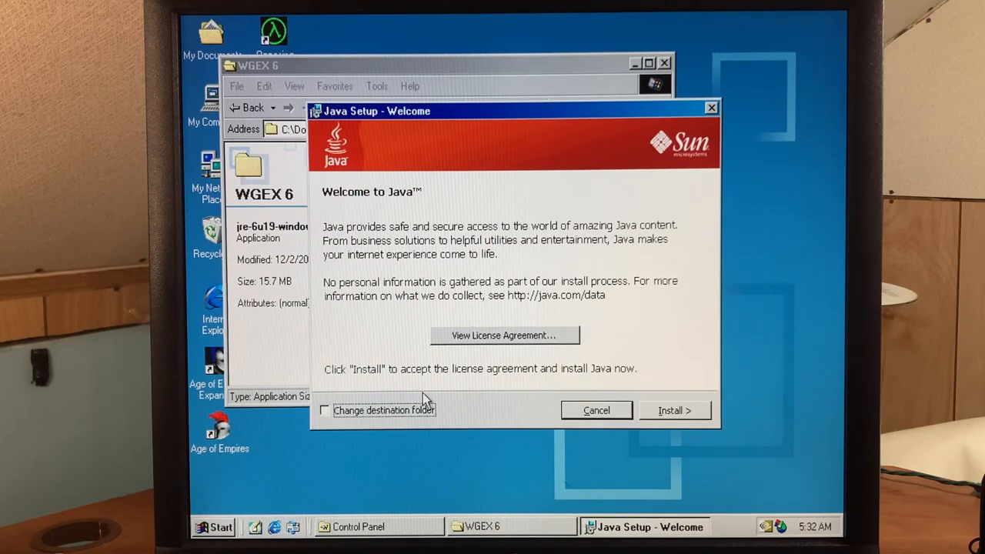
mouse_move(692, 416)
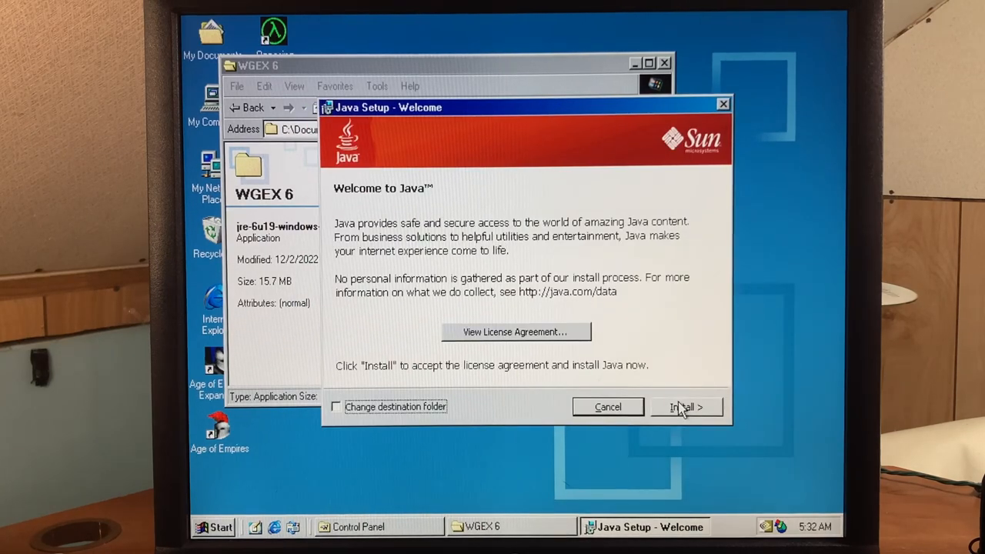
Step: Accept the license, install Java and close the finished setup
click(686, 406)
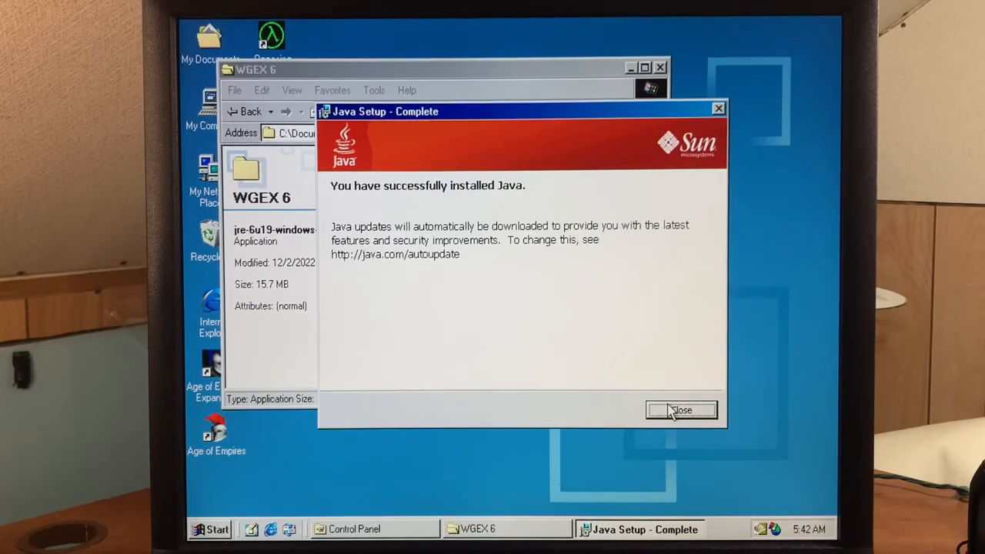
click(682, 409)
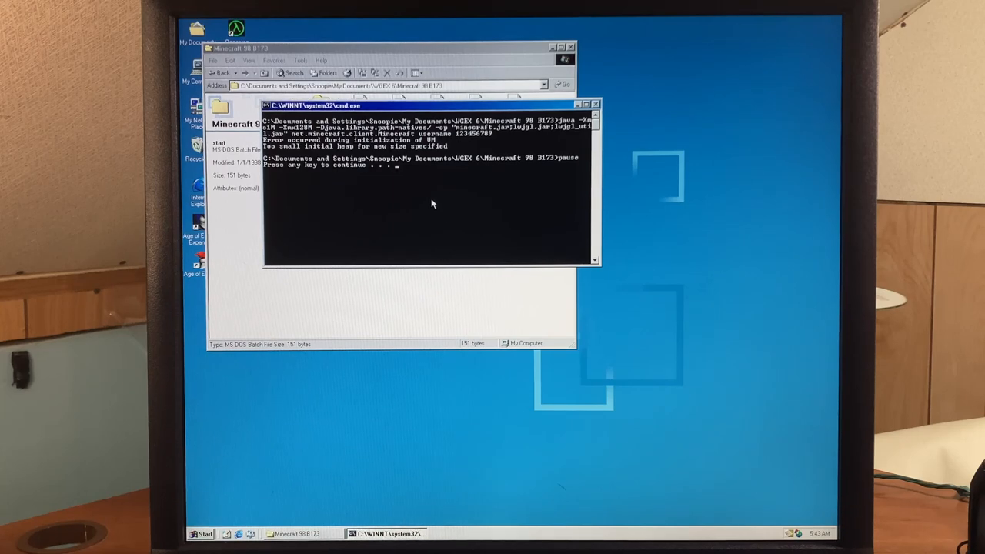
Step: Edit start.bat in Notepad so -Xms uses a heap size of 64, then rerun it
right_click(357, 142)
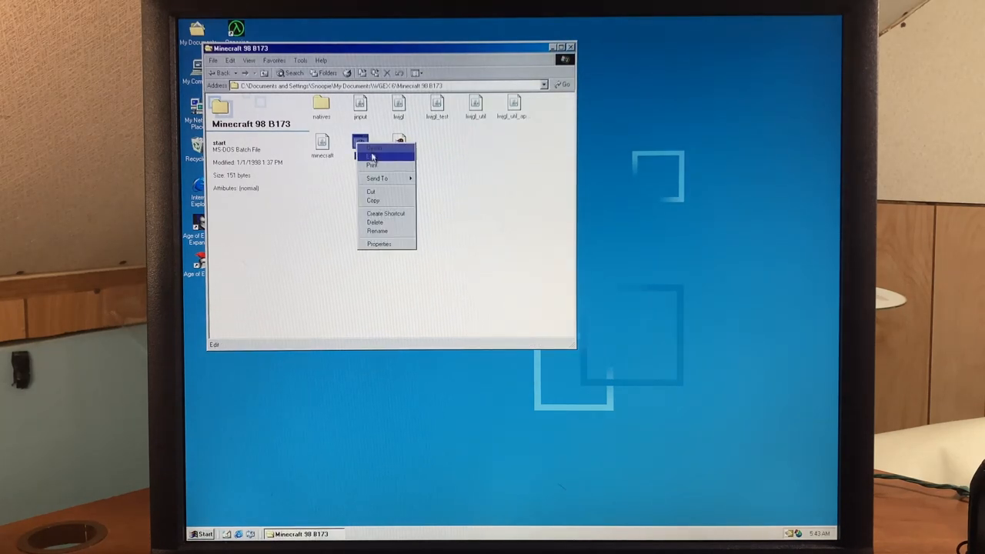
click(378, 154)
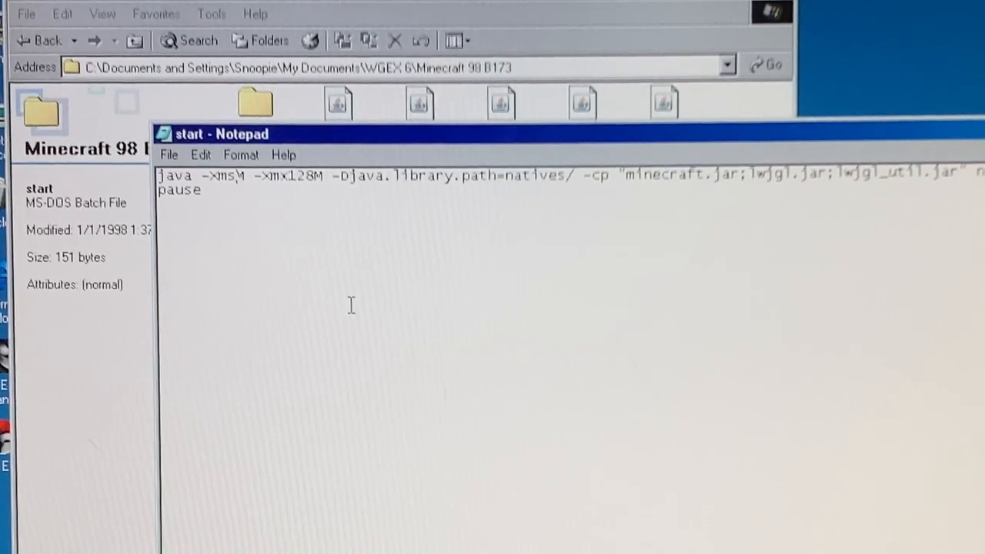
text(64)
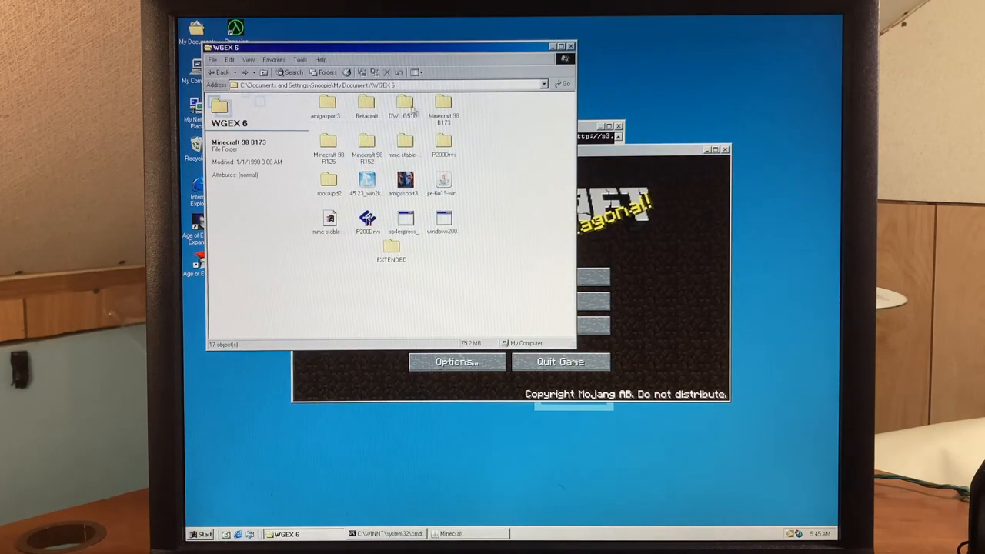
Step: Create a new singleplayer world named nya with seed owo while Task Manager watches performance
double_click(443, 107)
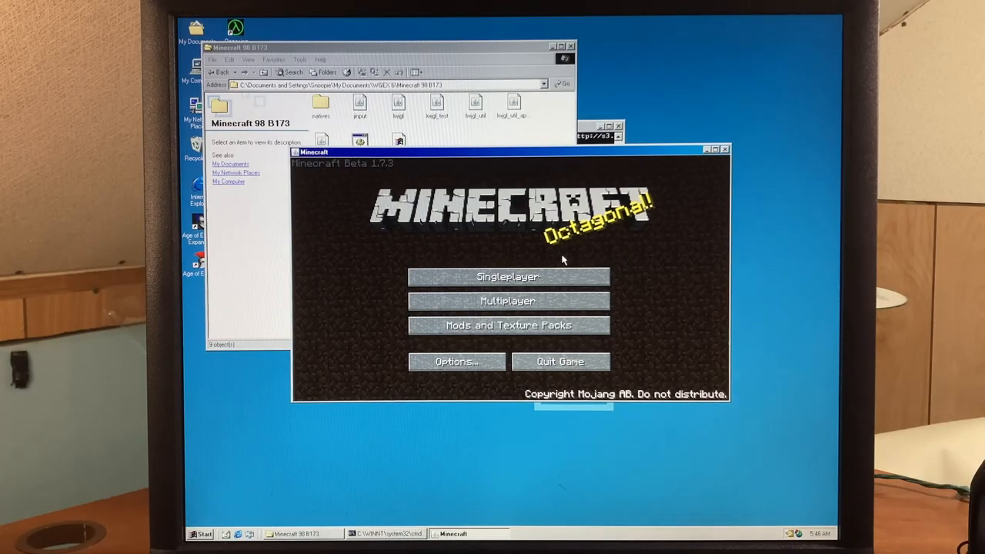
click(508, 277)
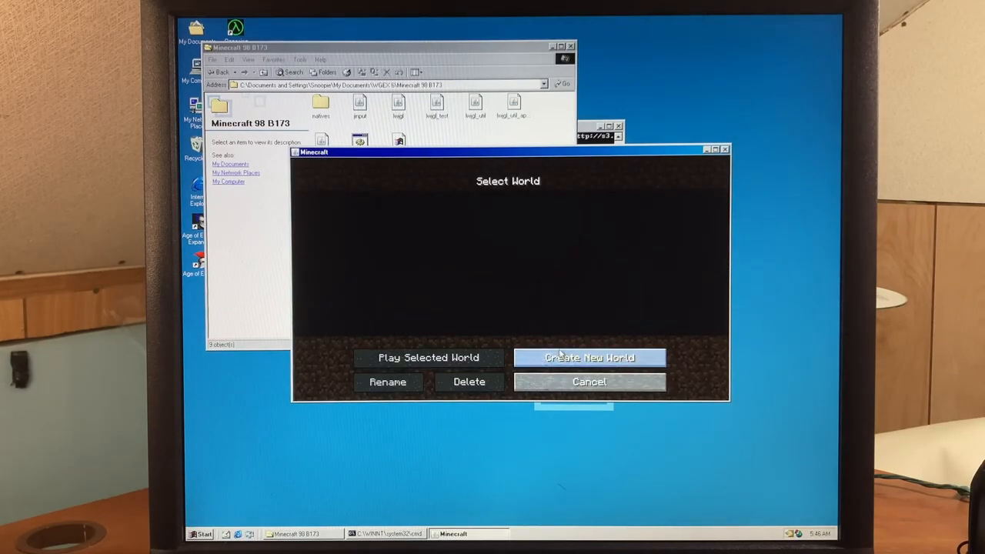
click(587, 357)
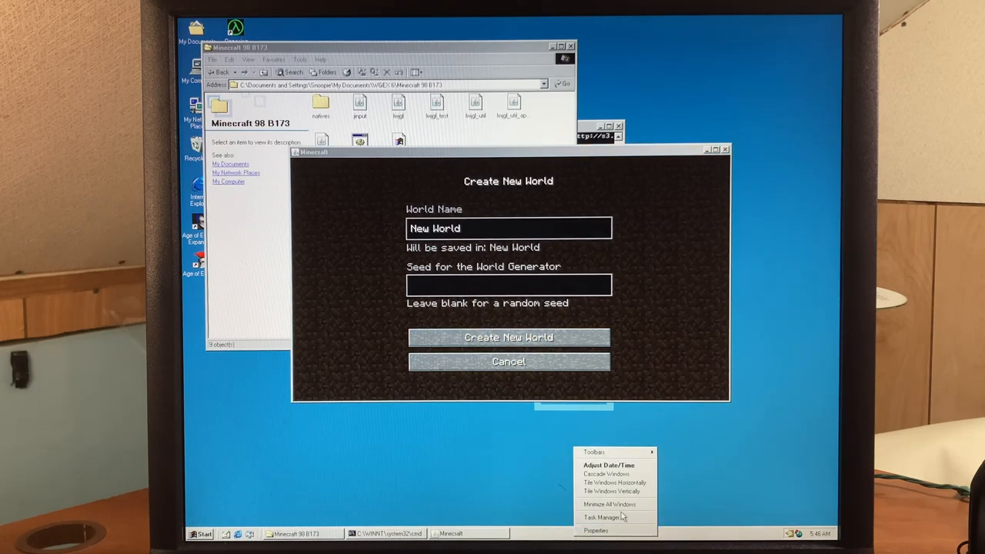
click(600, 515)
text(owo)
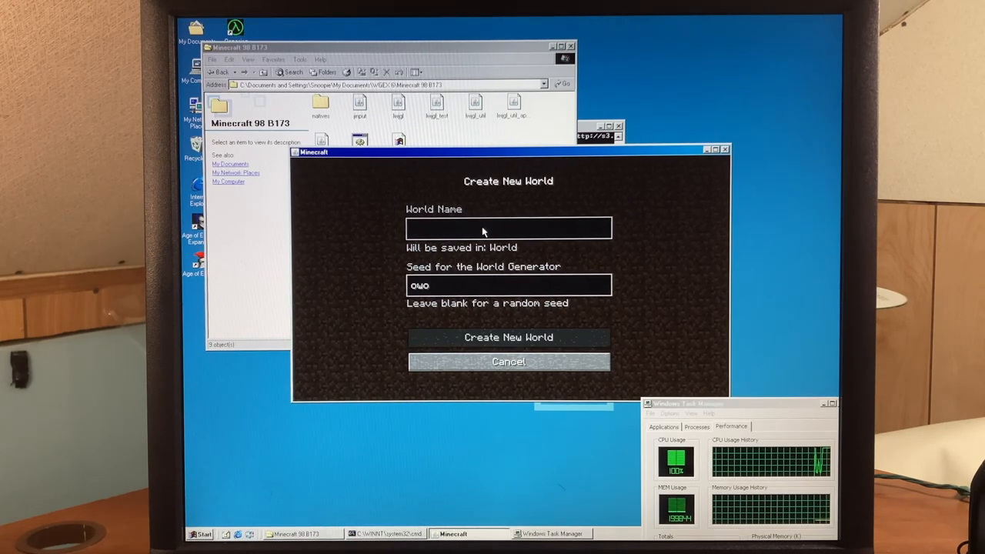
text(nya)
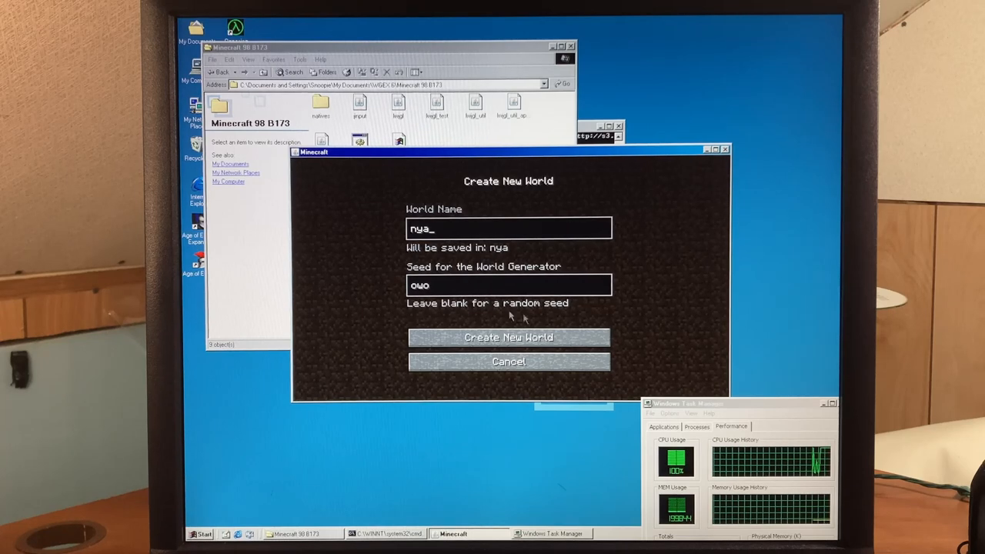
click(507, 337)
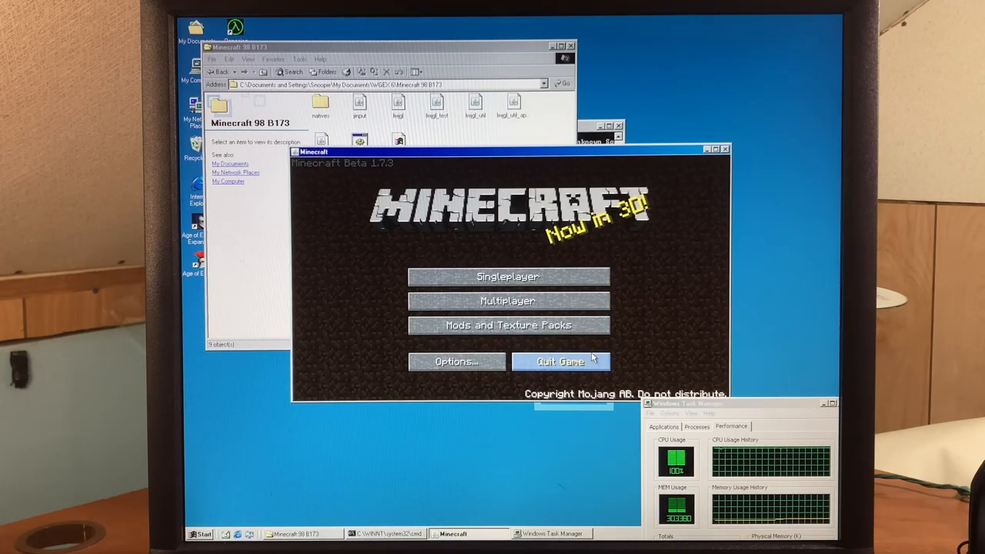
Step: Lower the Screen area slider in Display Properties and apply so Minecraft fills the display
click(203, 533)
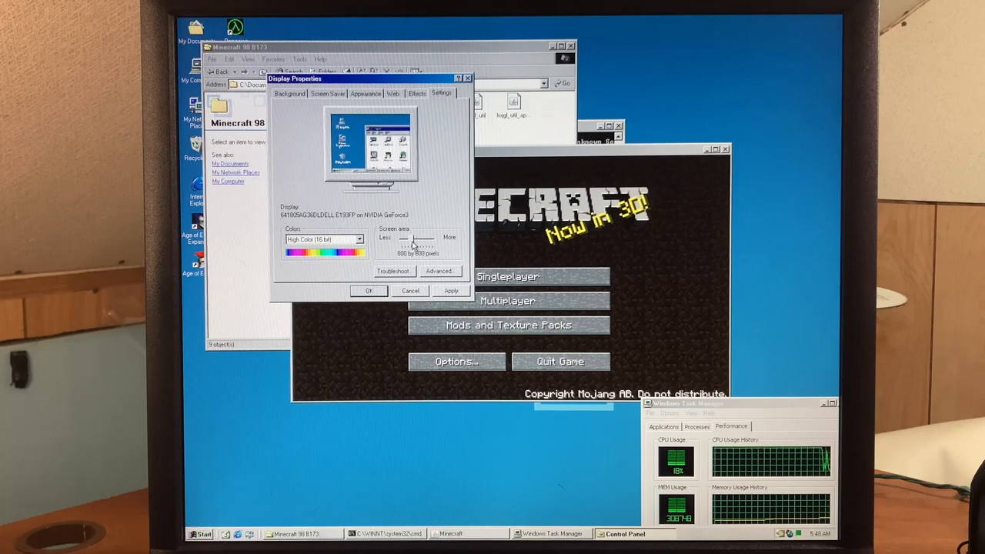
drag(414, 245, 400, 245)
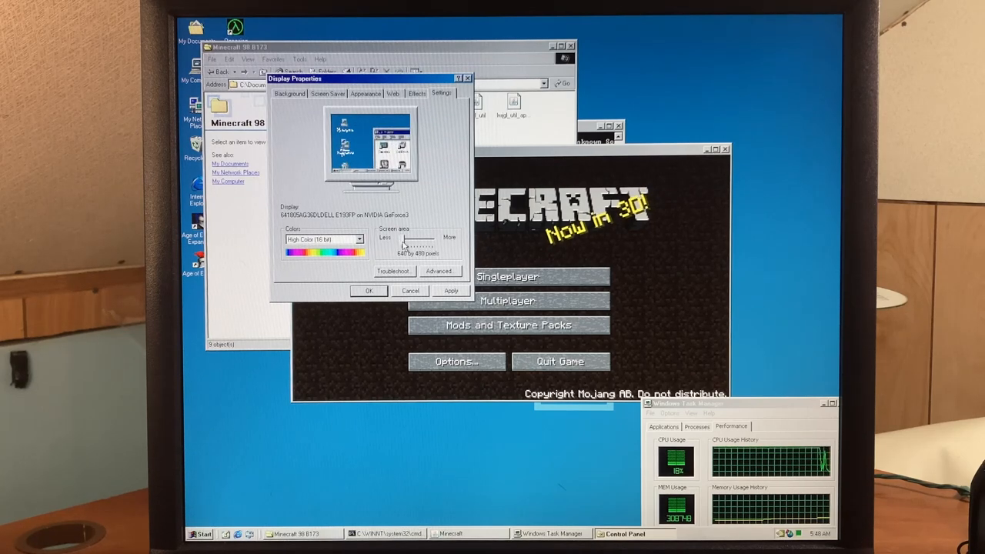
drag(403, 242, 416, 241)
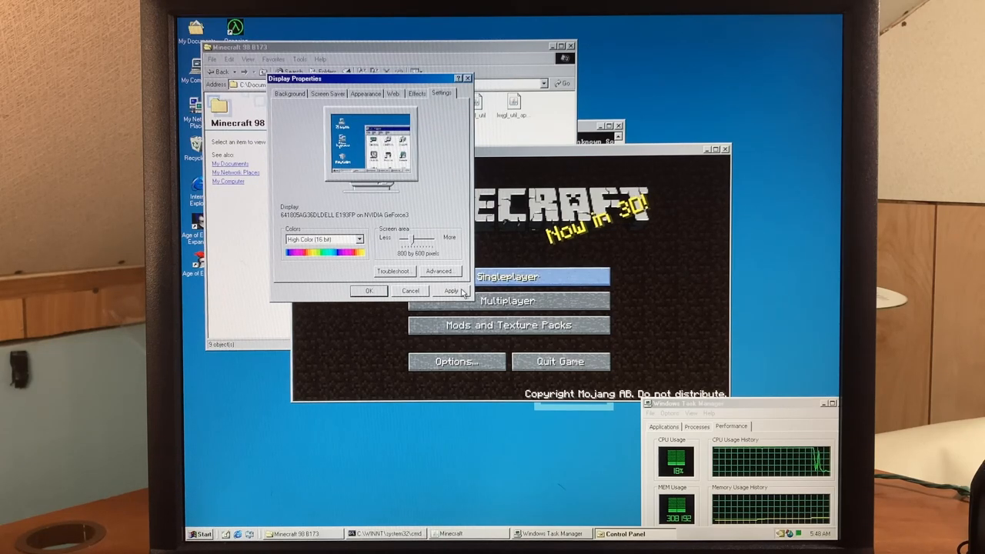
click(449, 291)
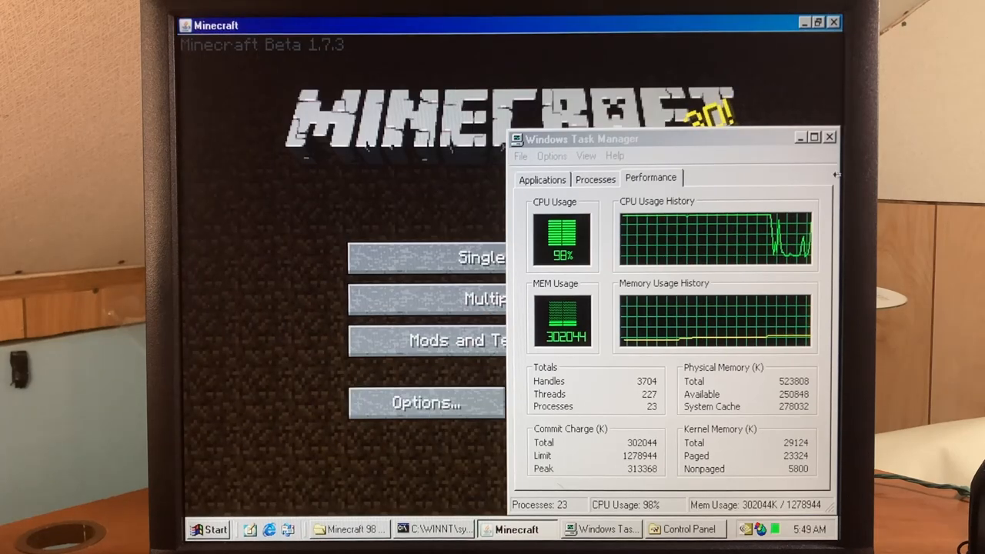
Step: Load the nya world from the singleplayer list
click(828, 136)
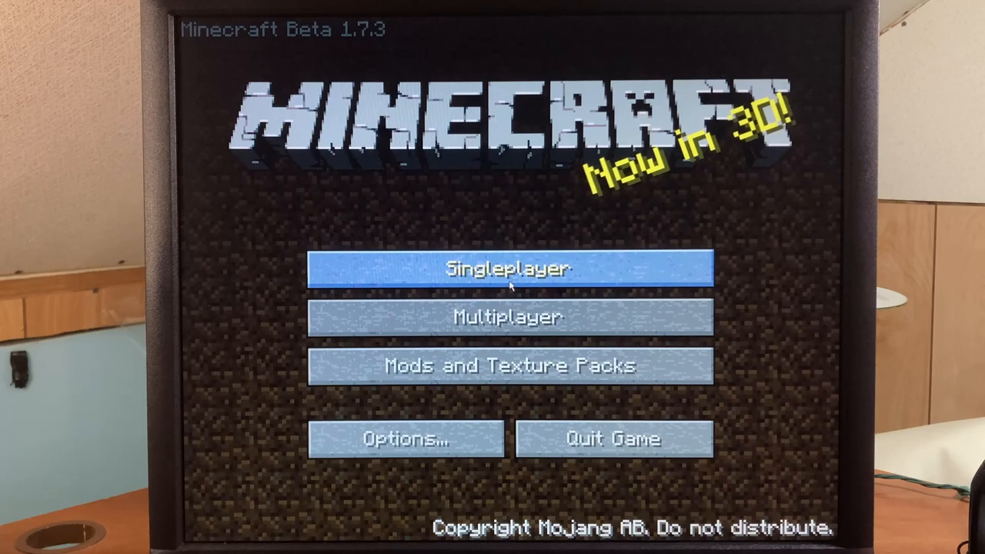
click(511, 268)
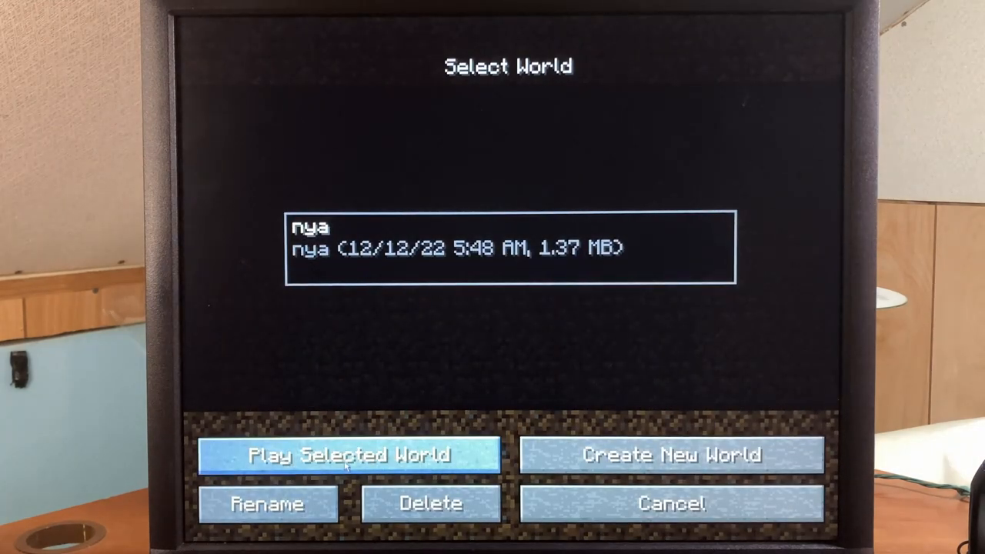
click(351, 456)
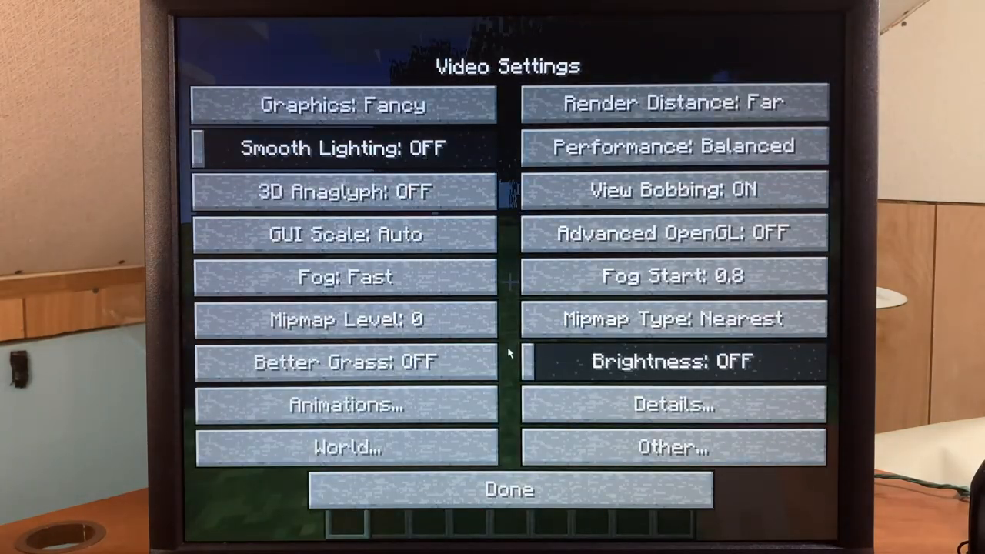
Step: Set Graphics to Fast, Render Distance to Normal and Performance to Max FPS
click(348, 106)
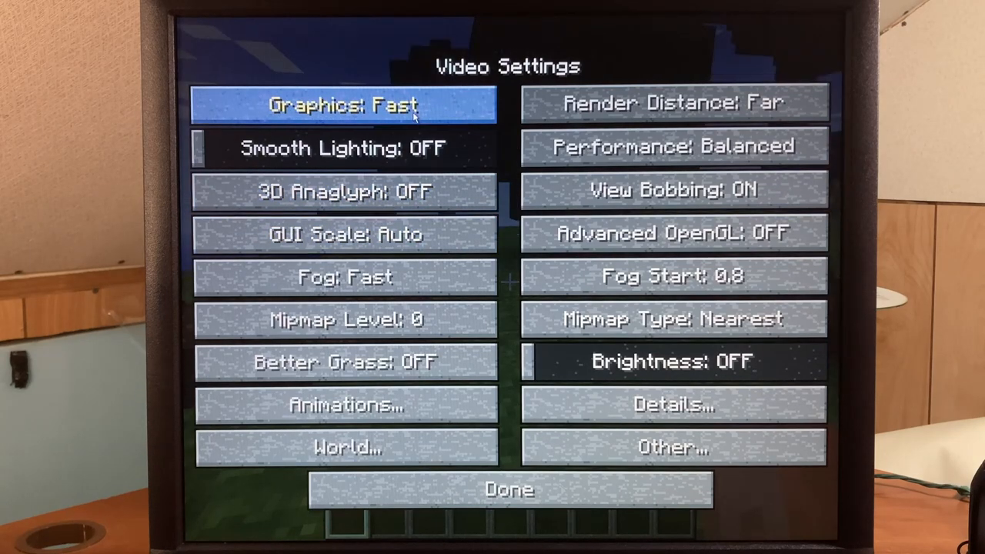
click(676, 102)
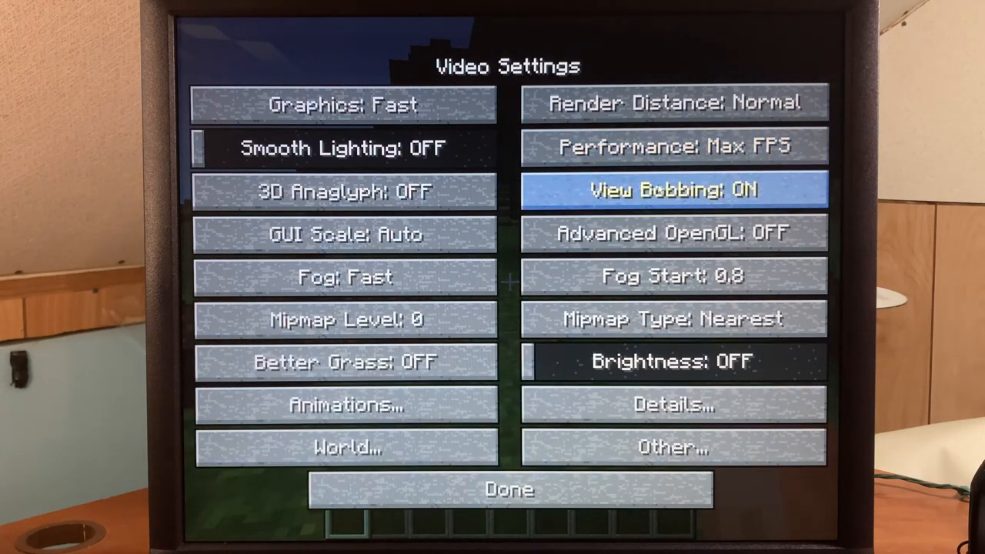
mouse_move(674, 234)
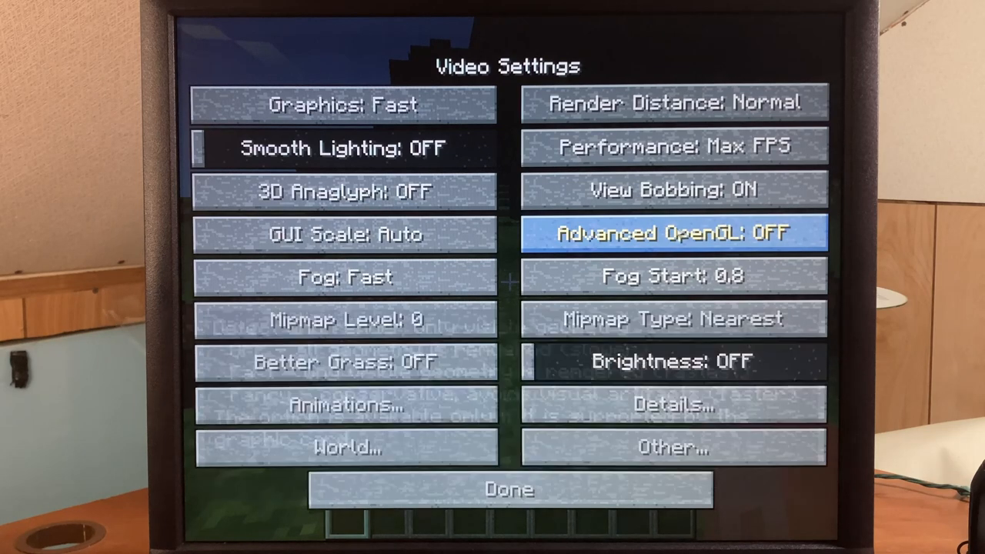
mouse_move(684, 234)
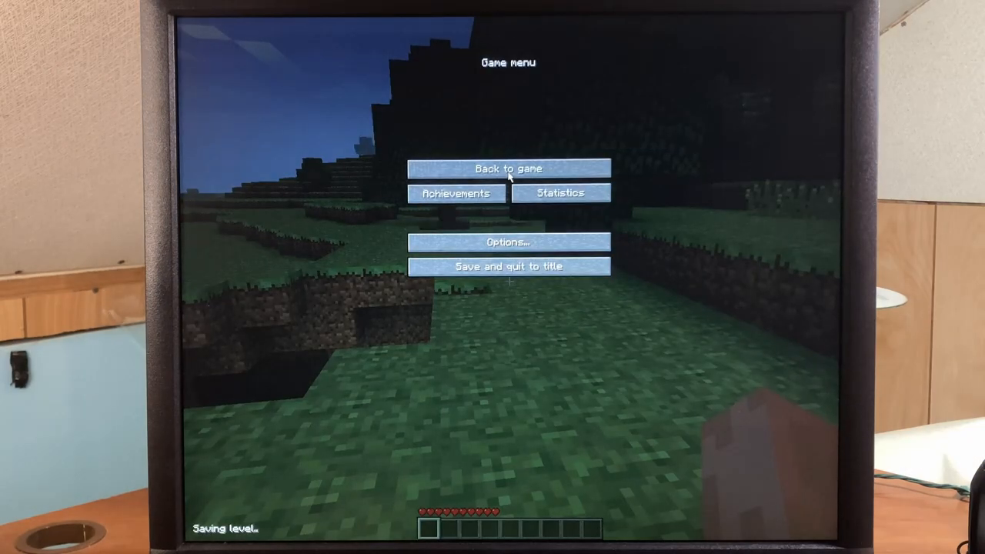
Step: Raise the Screen area slider, set GUI Scale to Normal and resume play in the smaller window
click(508, 167)
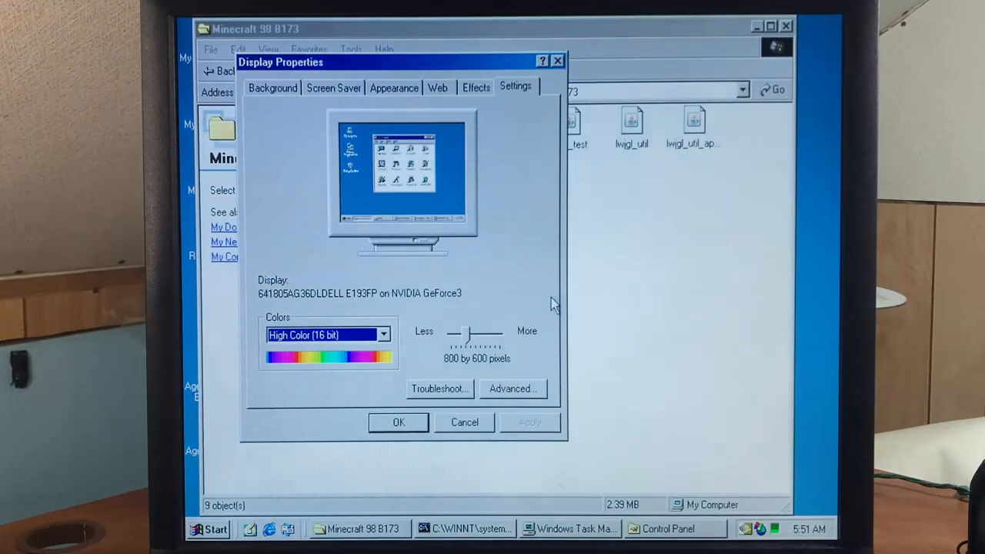
drag(462, 331, 508, 331)
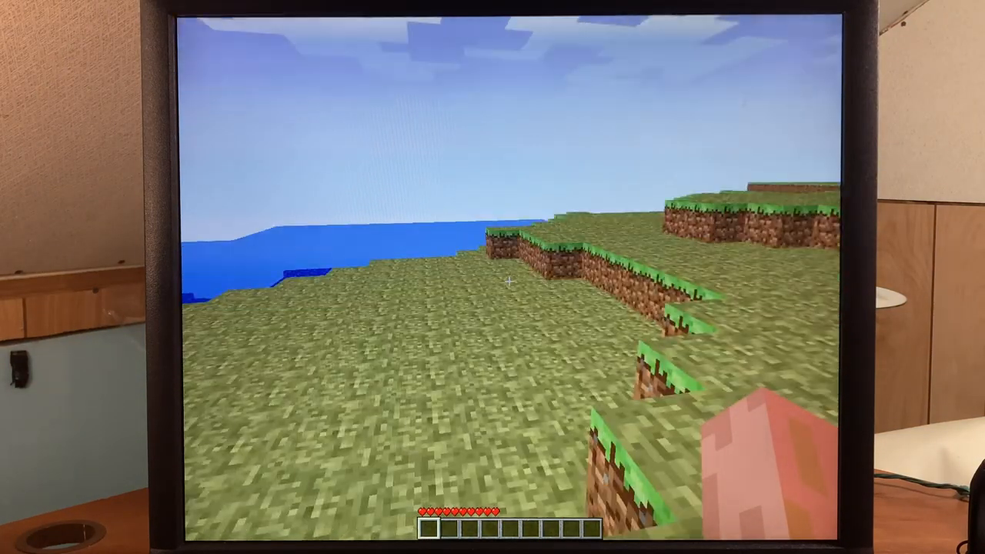
key(Escape)
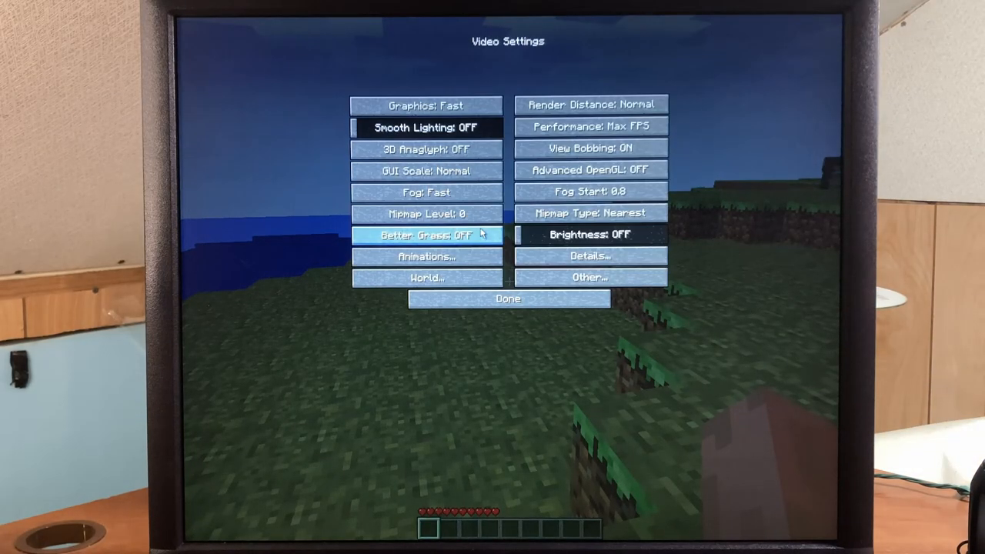
click(508, 298)
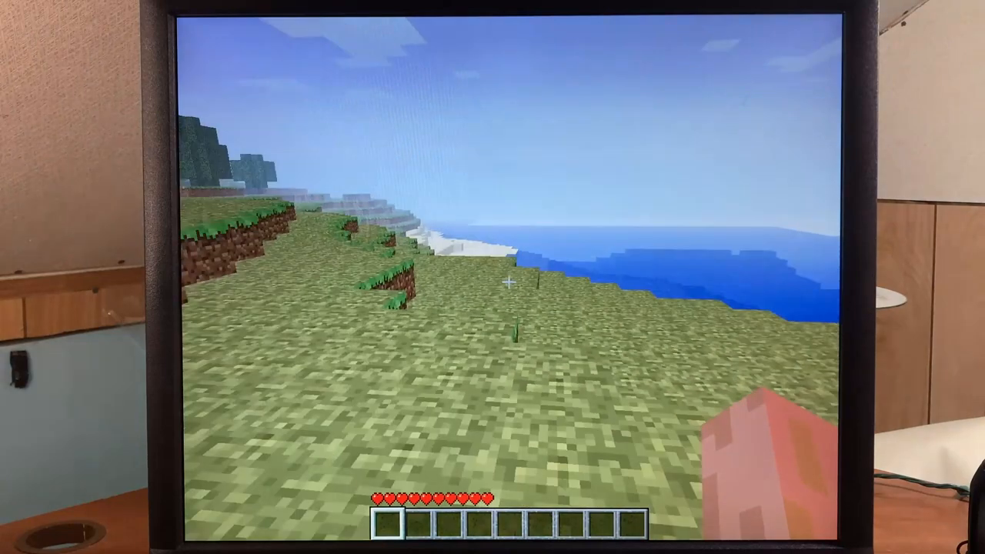
key(Escape)
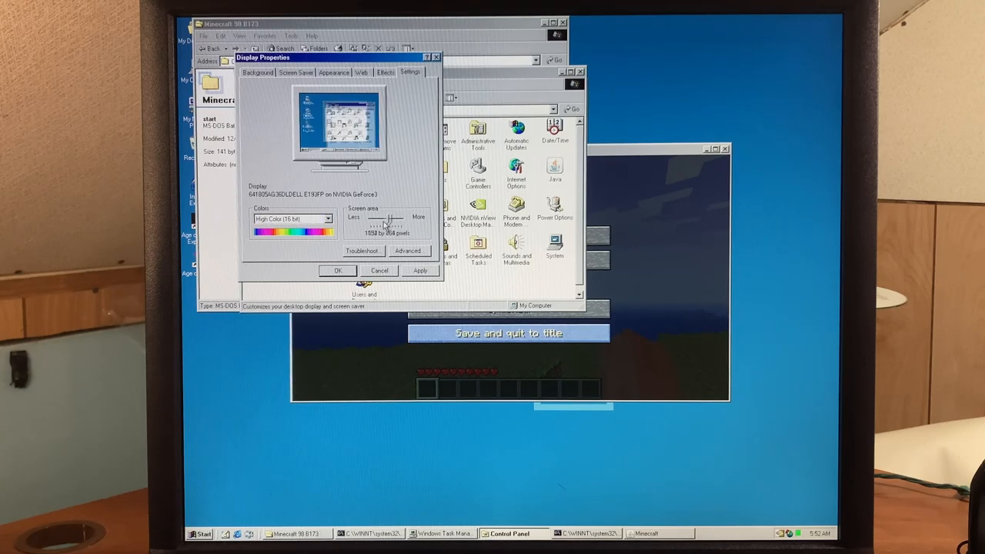
Step: Close Minecraft and confirm the 1280 by 1024 resolution in Display Properties
click(419, 271)
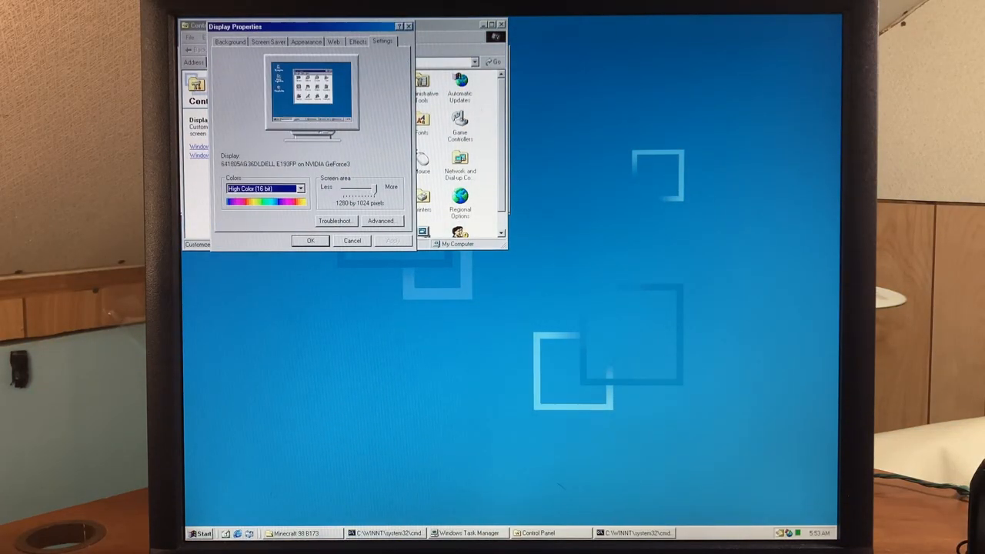
click(300, 529)
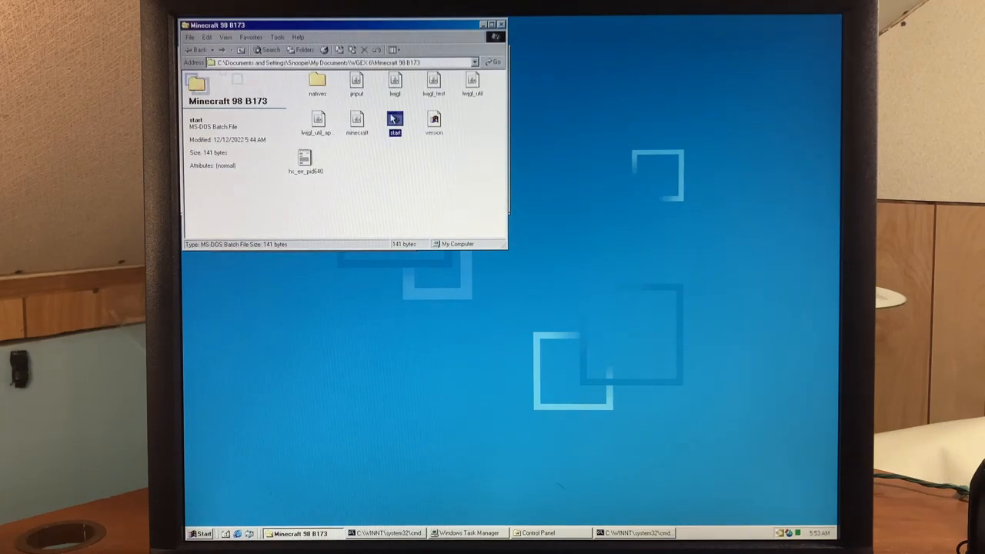
Step: Relaunch Minecraft, connect to 2beta2t.net, log in via chat and walk around with F3 debug
double_click(394, 120)
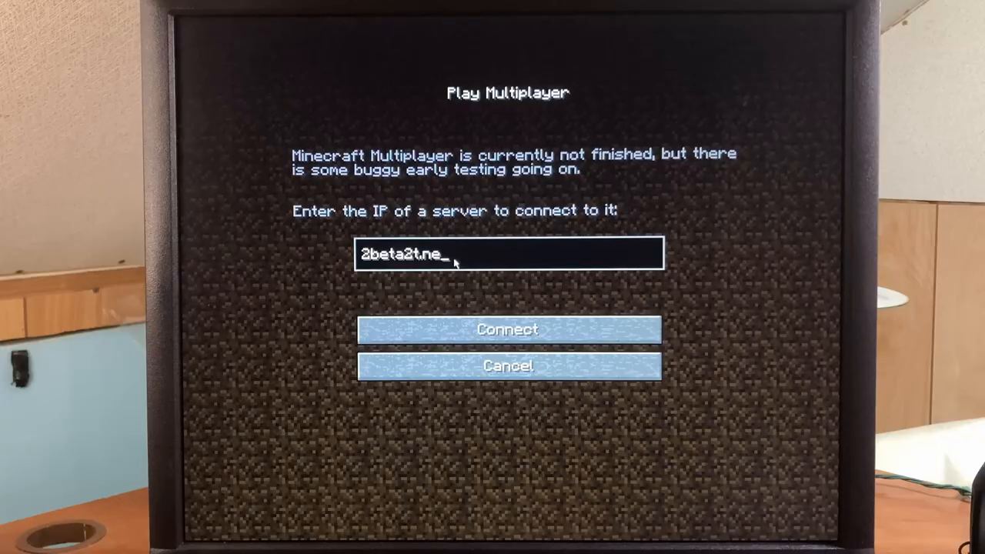
click(508, 329)
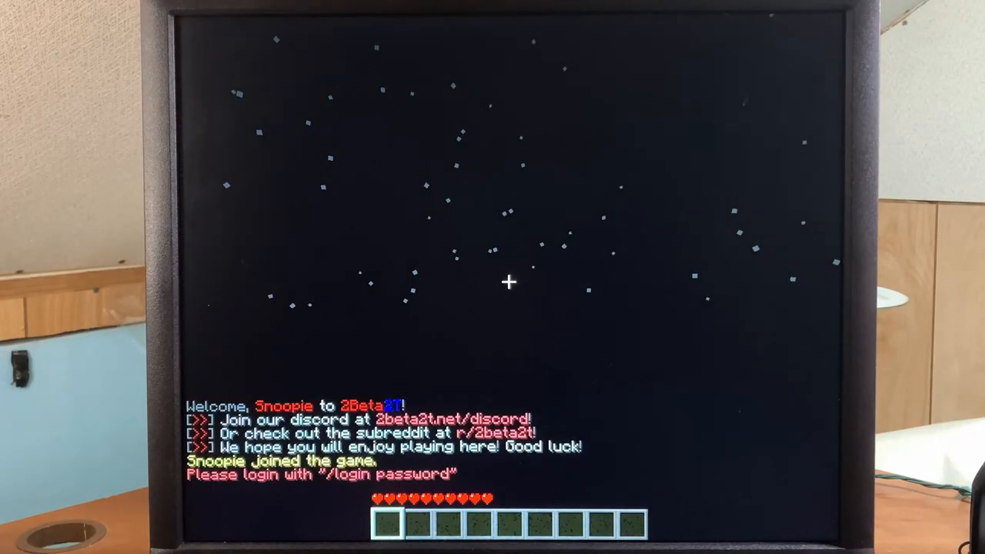
key(t)
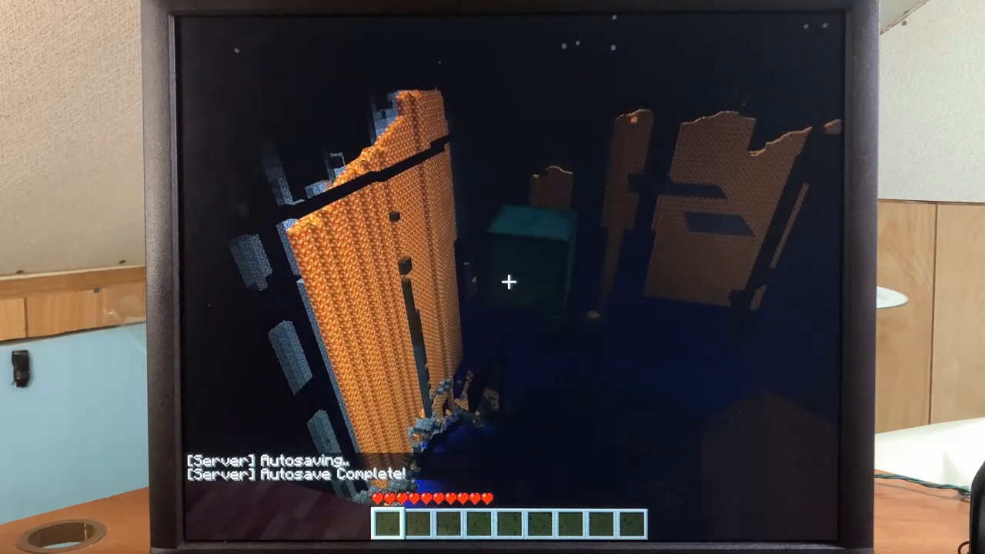
key(F3)
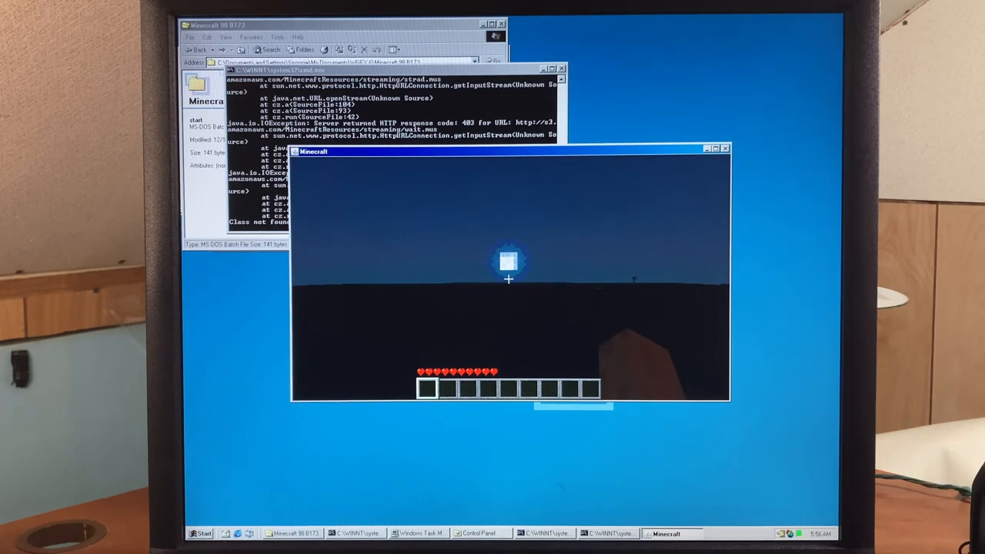
Step: Respawn after the Game over screen and check the empty inventory
key(Escape)
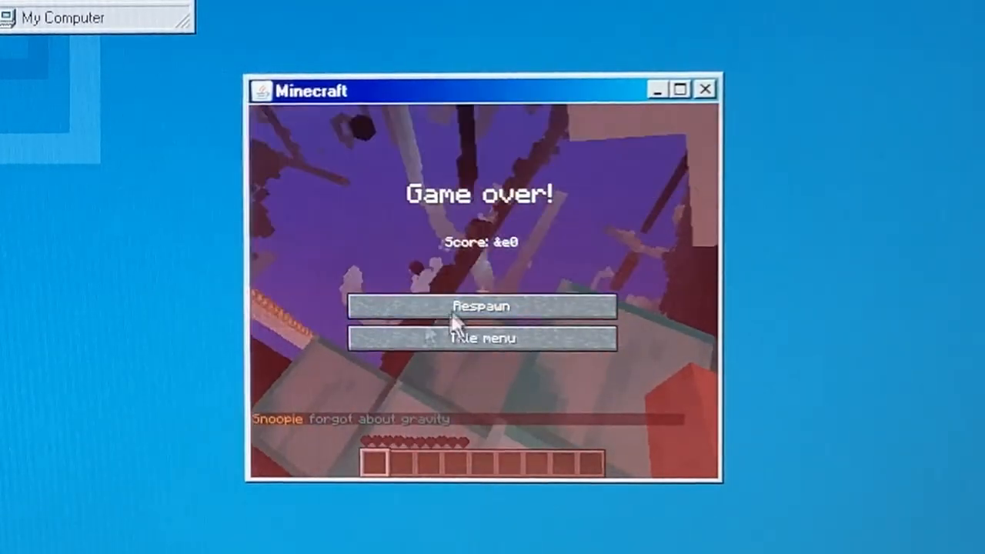
click(481, 307)
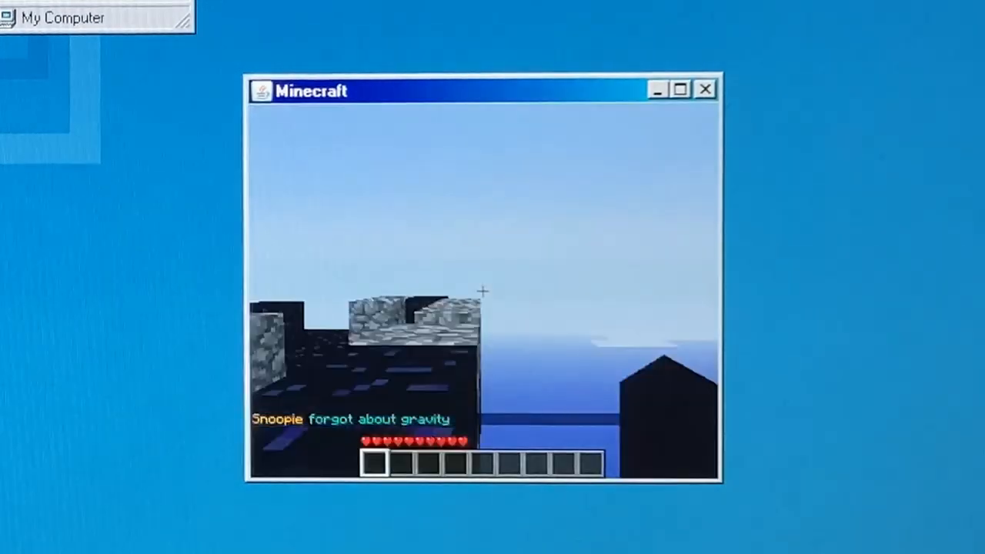
key(e)
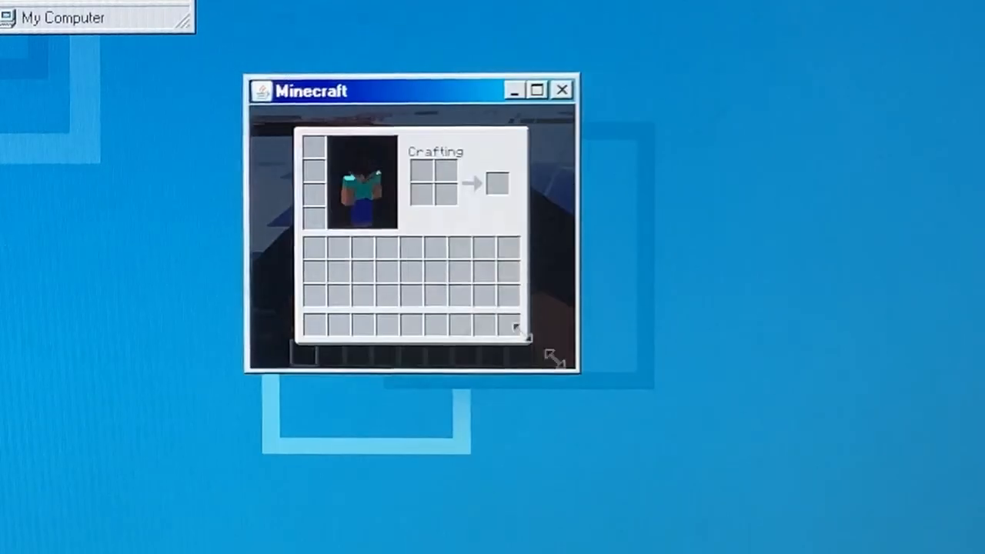
key(Escape)
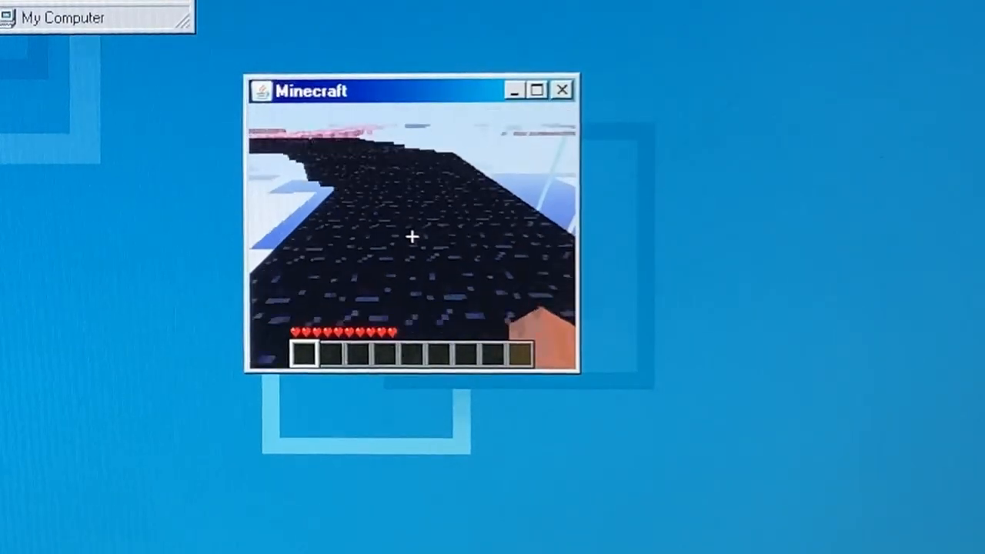